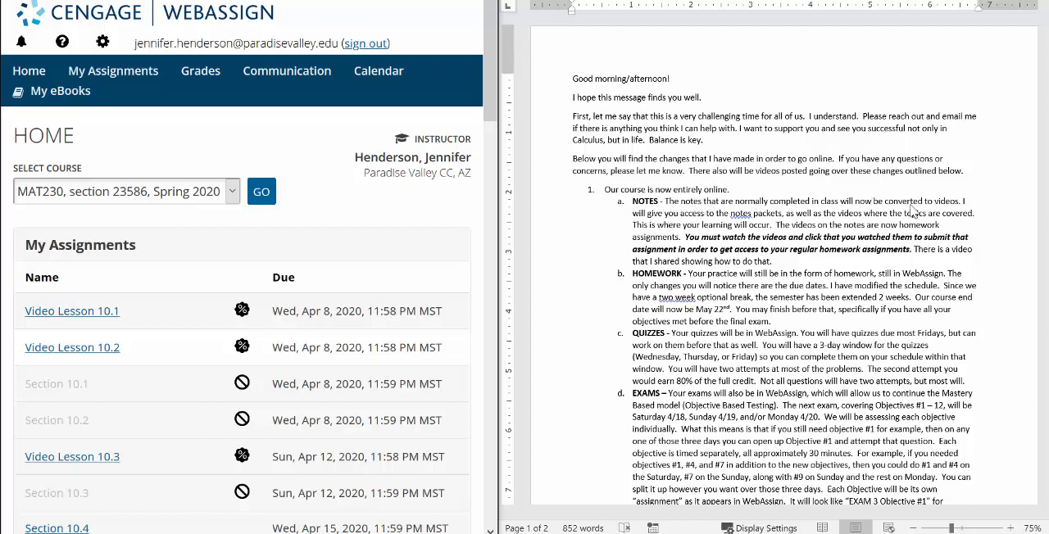
mouse_move(949, 210)
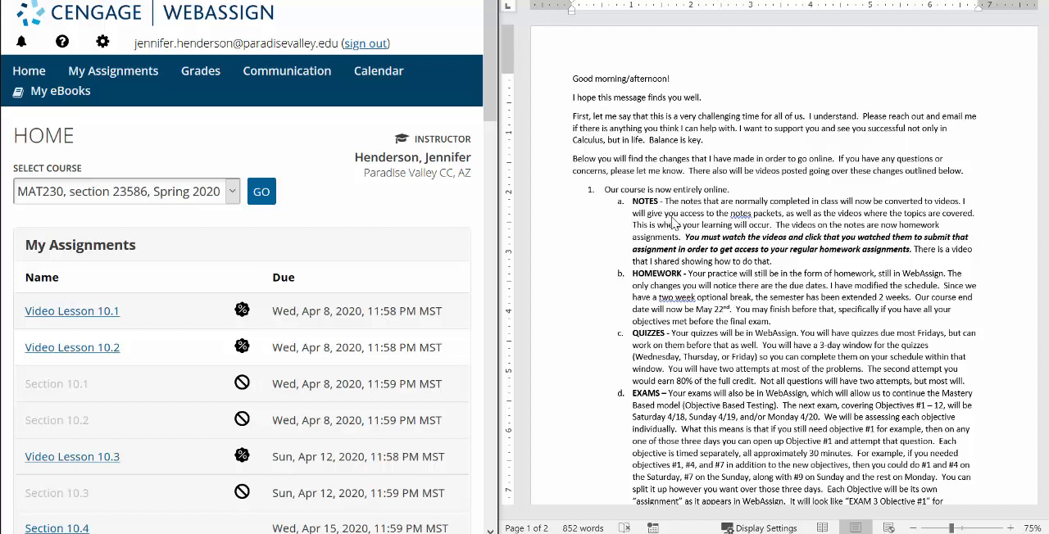
mouse_move(780, 223)
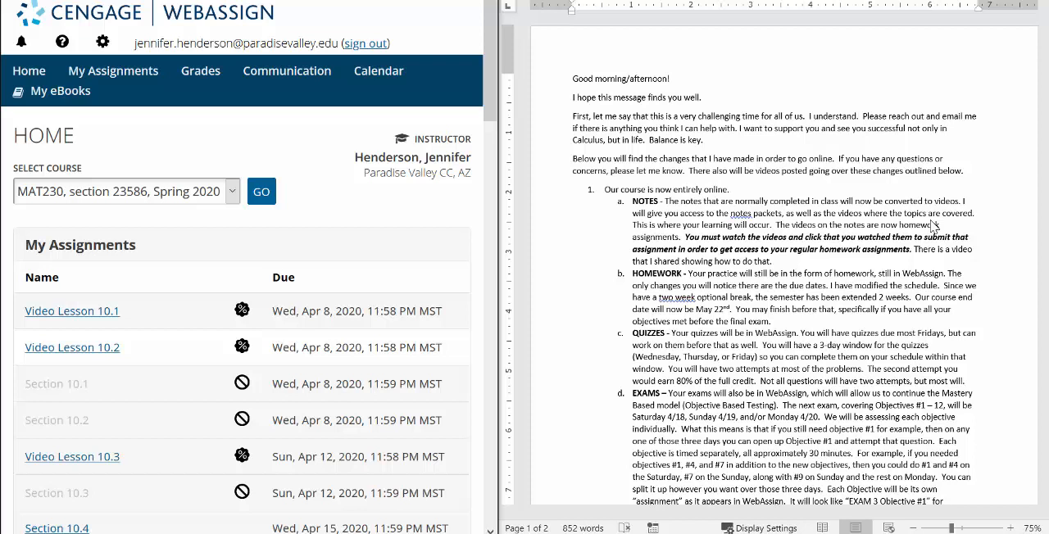
mouse_move(664, 238)
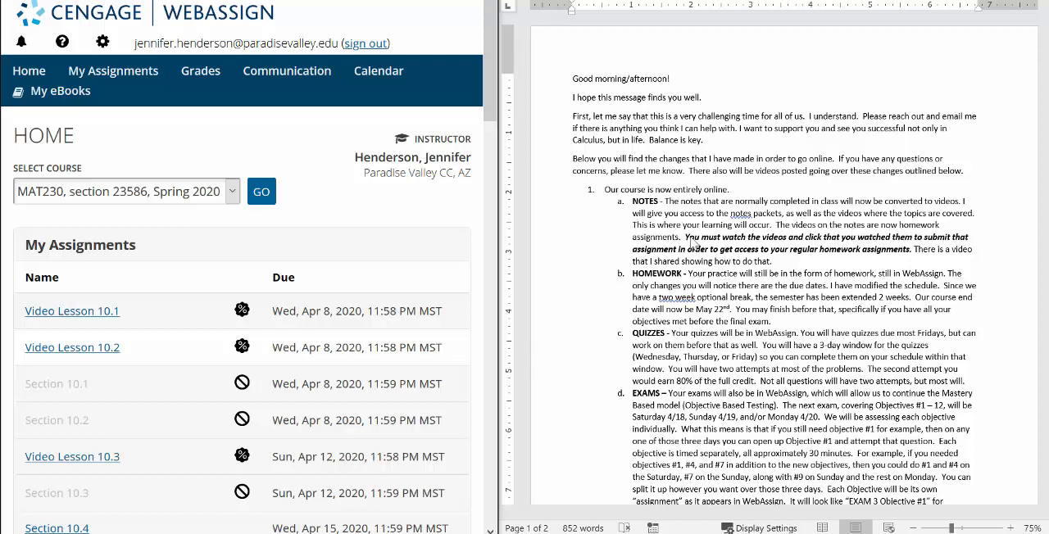
mouse_move(912, 236)
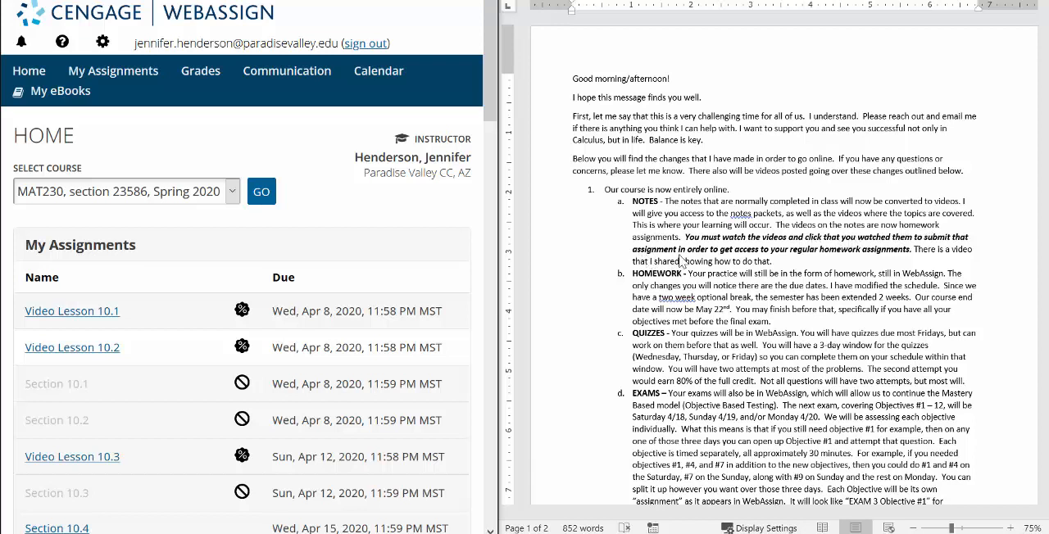
mouse_move(826, 255)
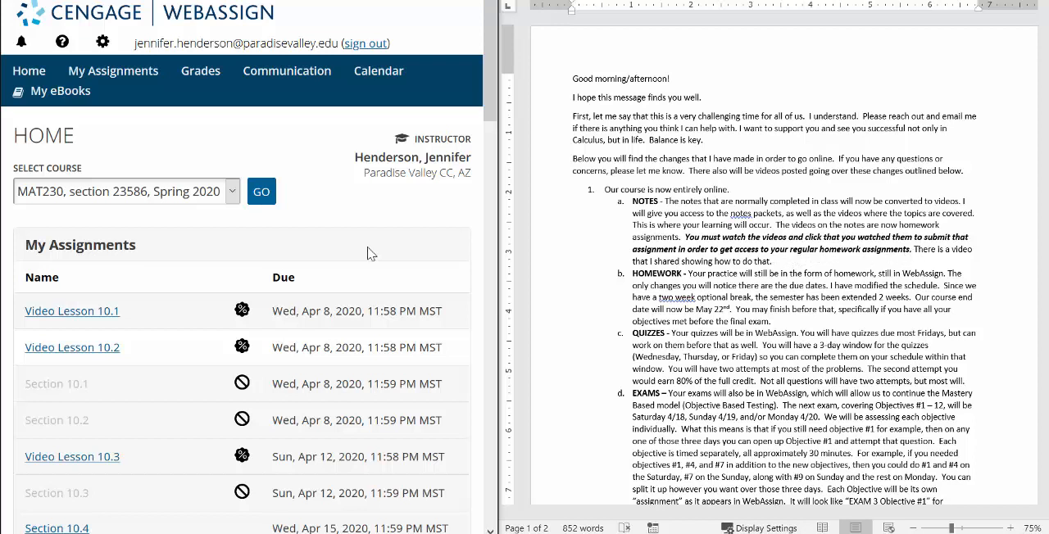
mouse_move(249, 213)
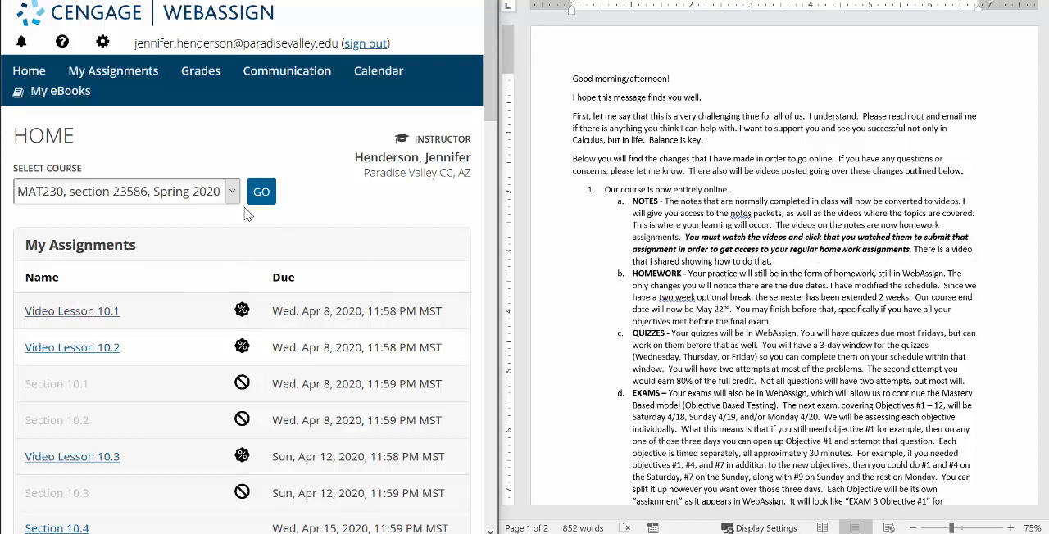
mouse_move(165, 236)
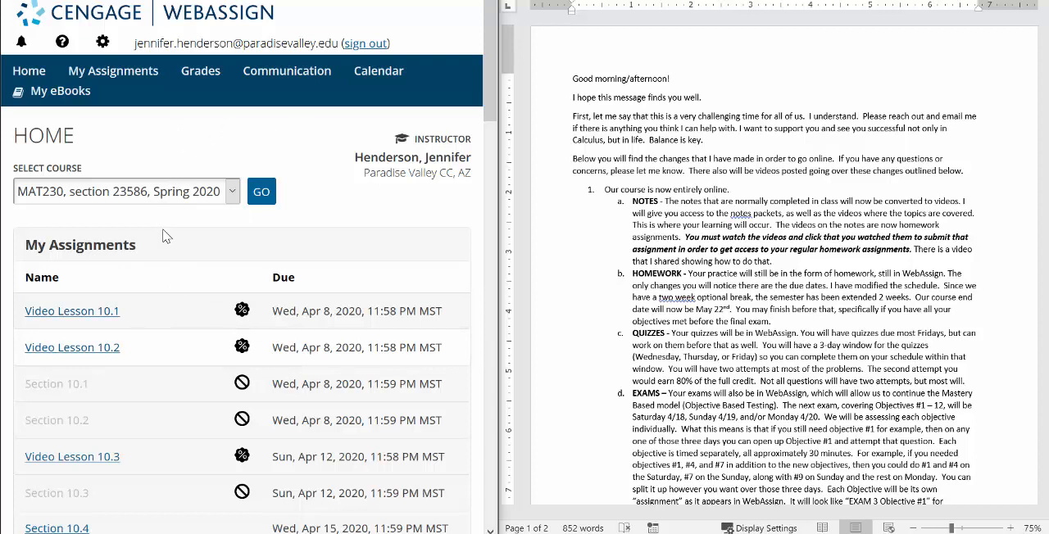
mouse_move(161, 282)
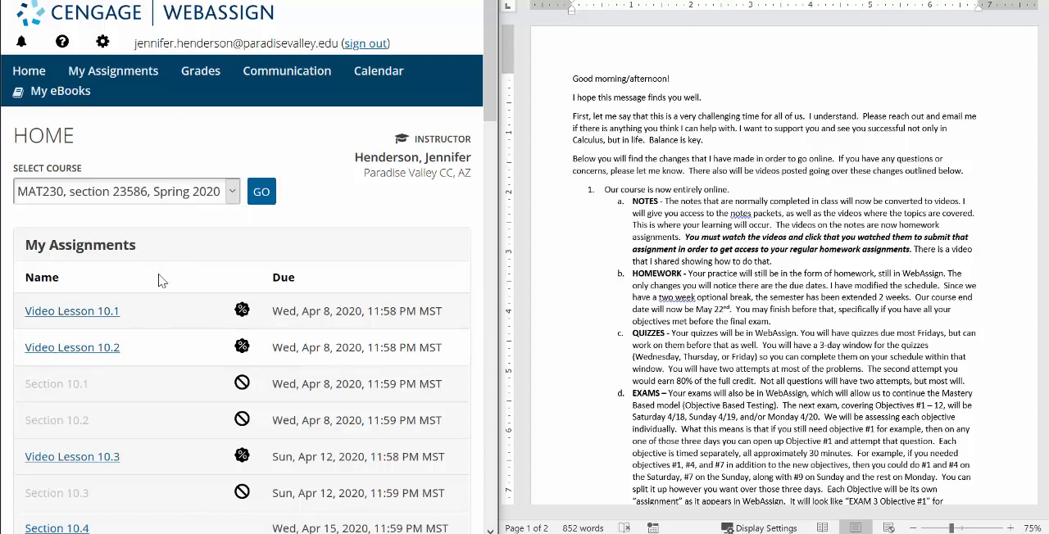
mouse_move(235, 256)
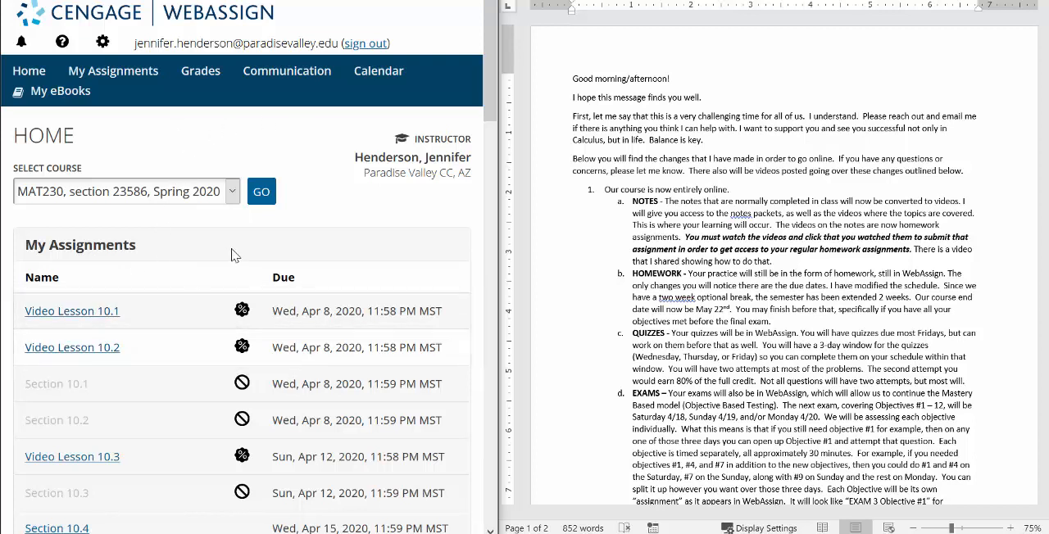
mouse_move(85, 390)
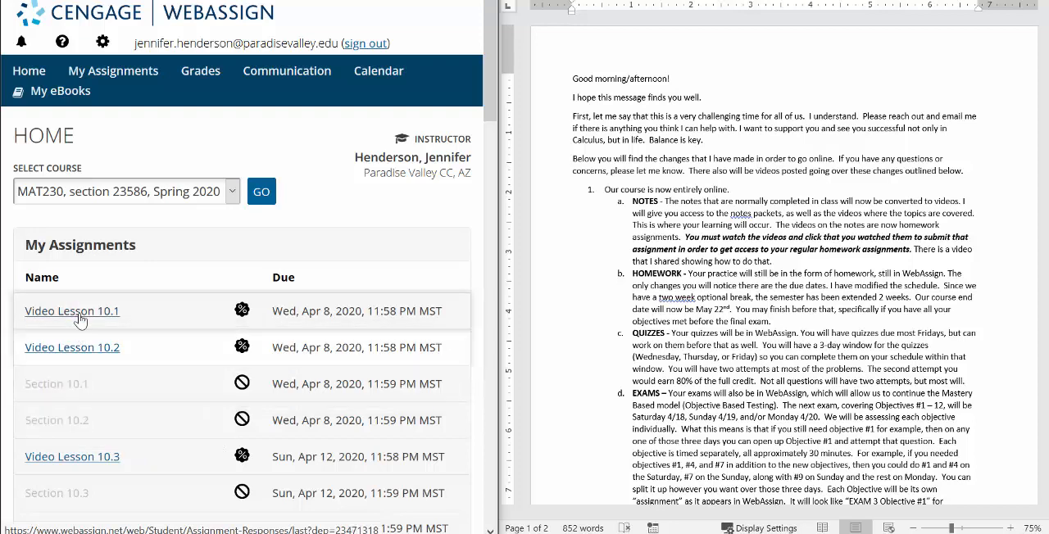
In Video Lesson 10.1, answer 'I watched the entire video(s)'.
left_click(72, 312)
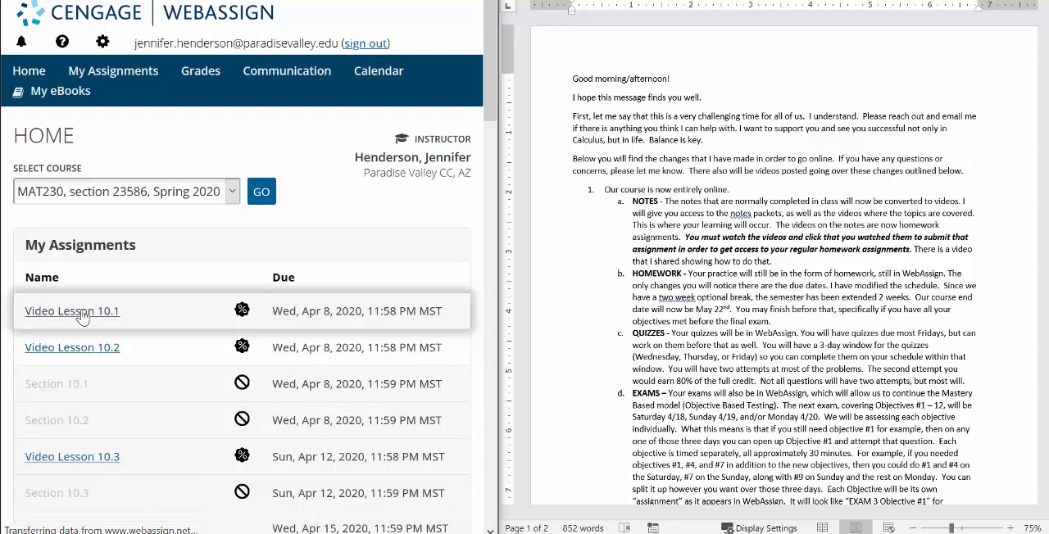
left_click(72, 312)
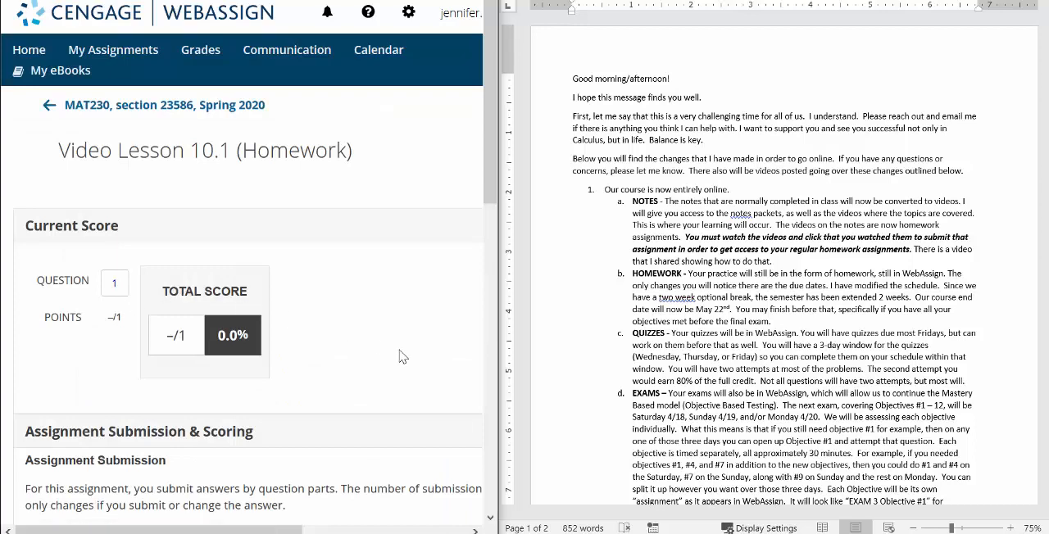
scroll("down", 3)
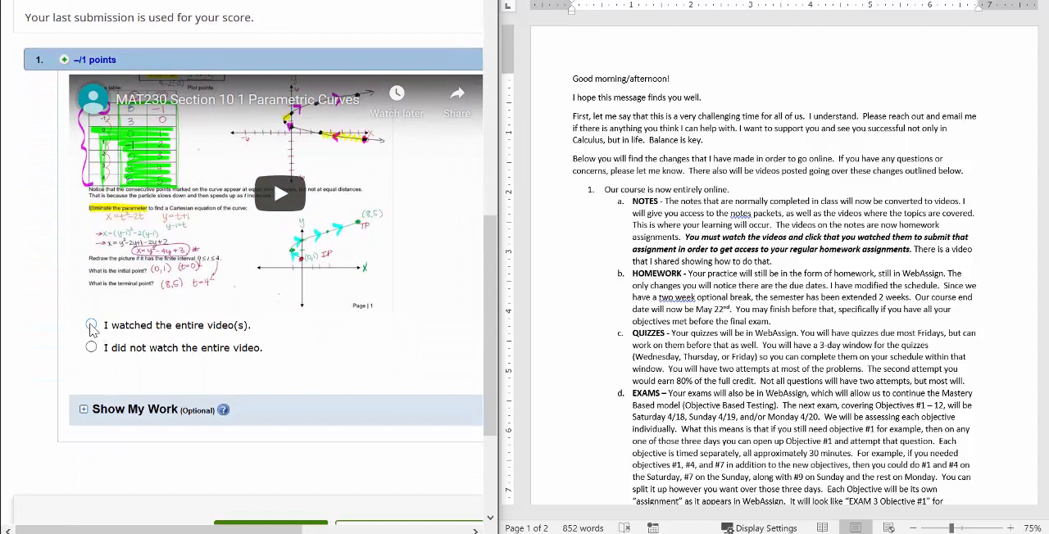
left_click(92, 324)
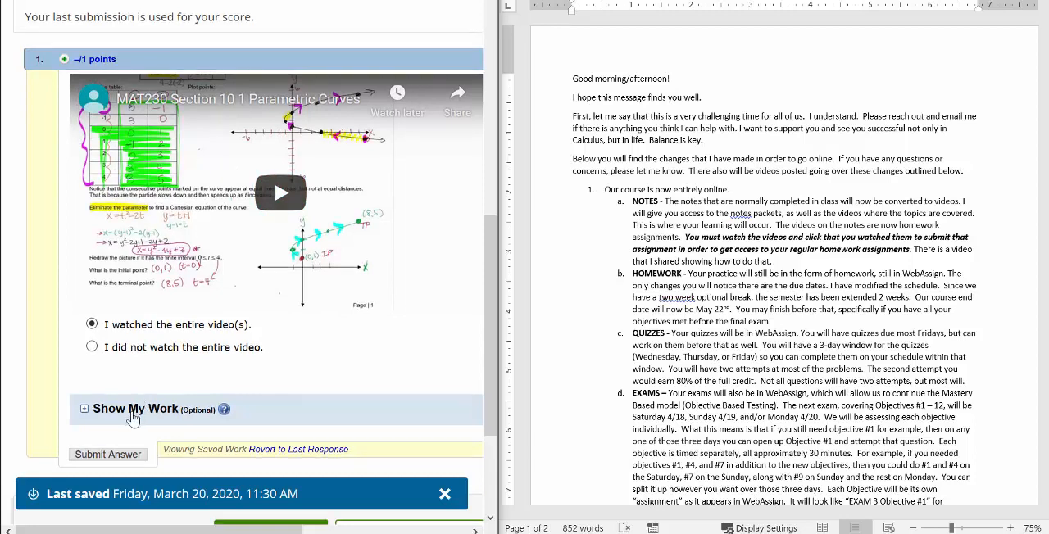
Submit the answer and then the whole assignment for a full 1/1 score.
scroll("down", 3)
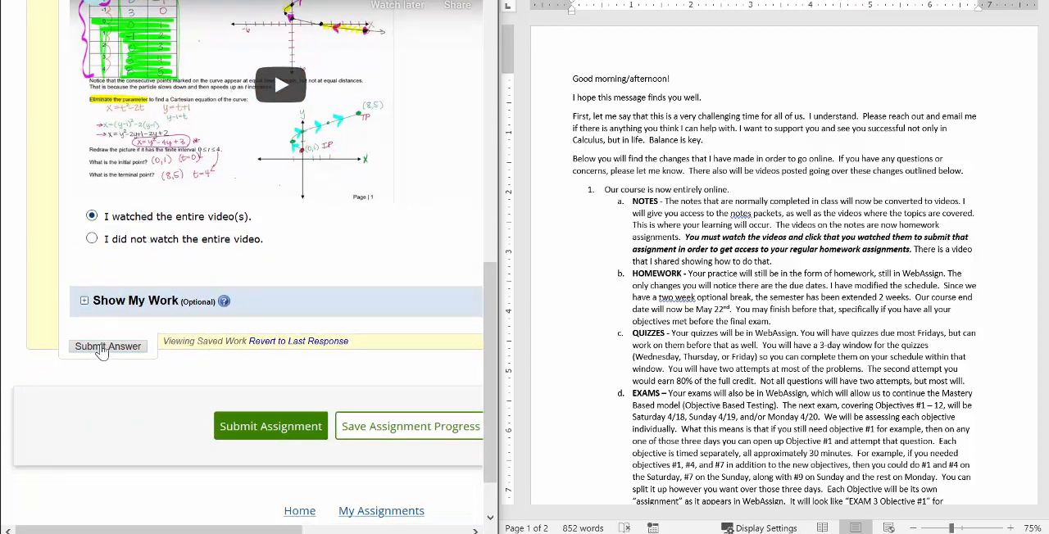
left_click(108, 346)
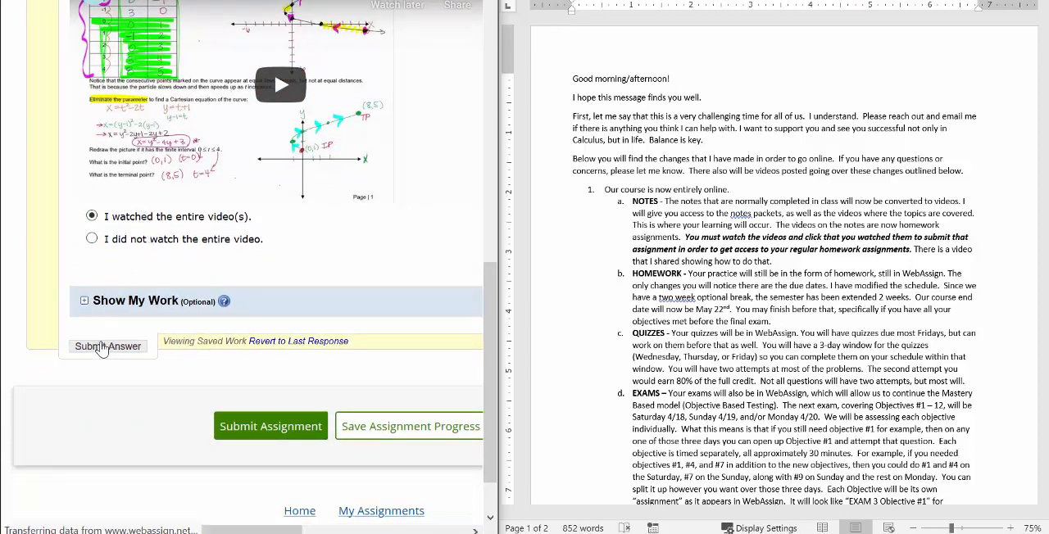
left_click(108, 346)
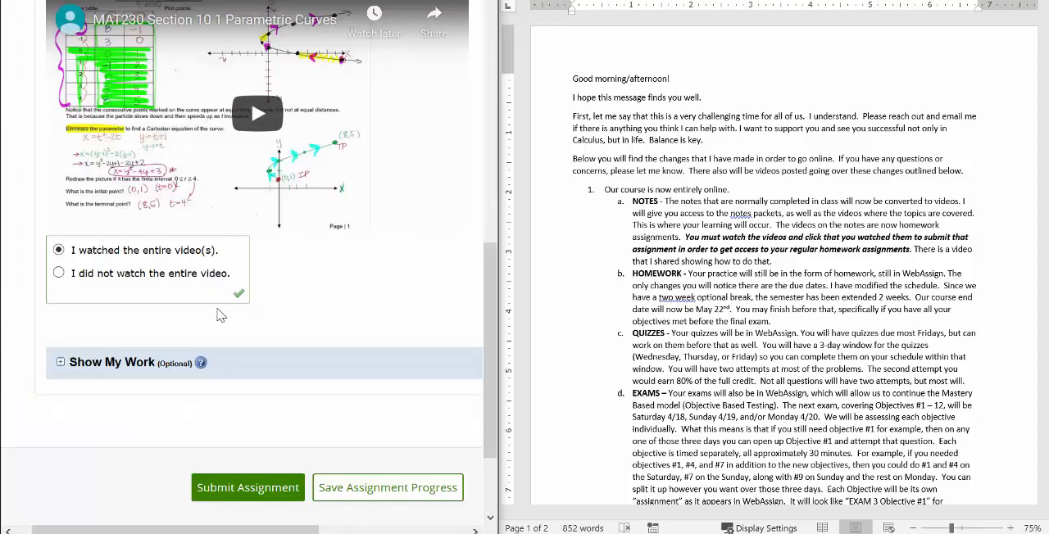
left_click(248, 489)
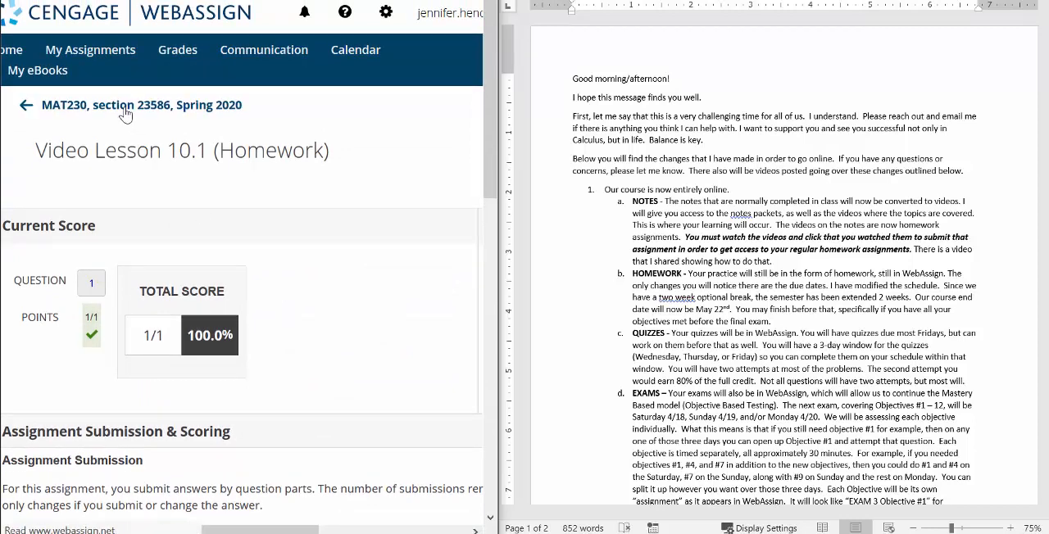
Return to the MAT230 course home page listing the assignments.
left_click(27, 105)
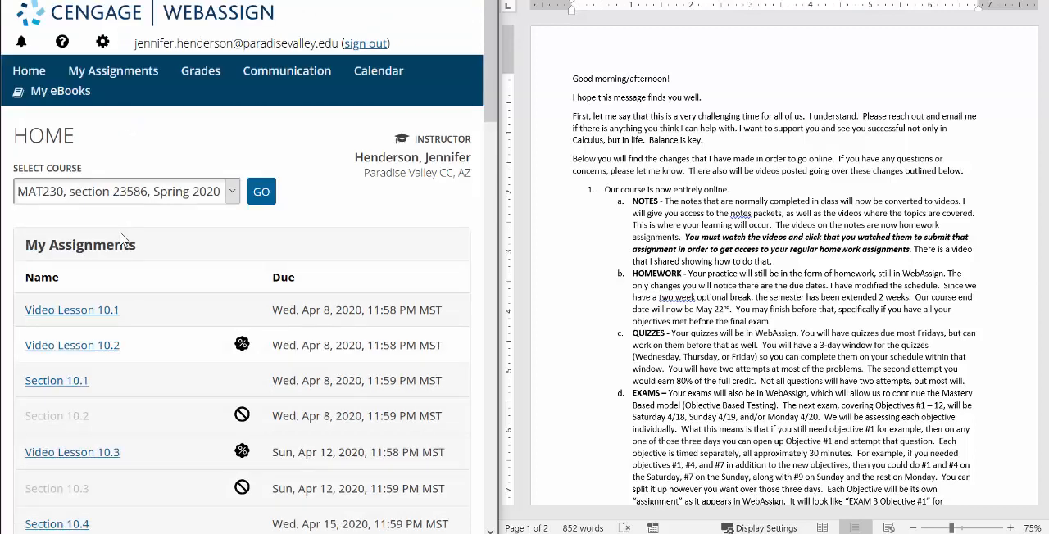
mouse_move(72, 310)
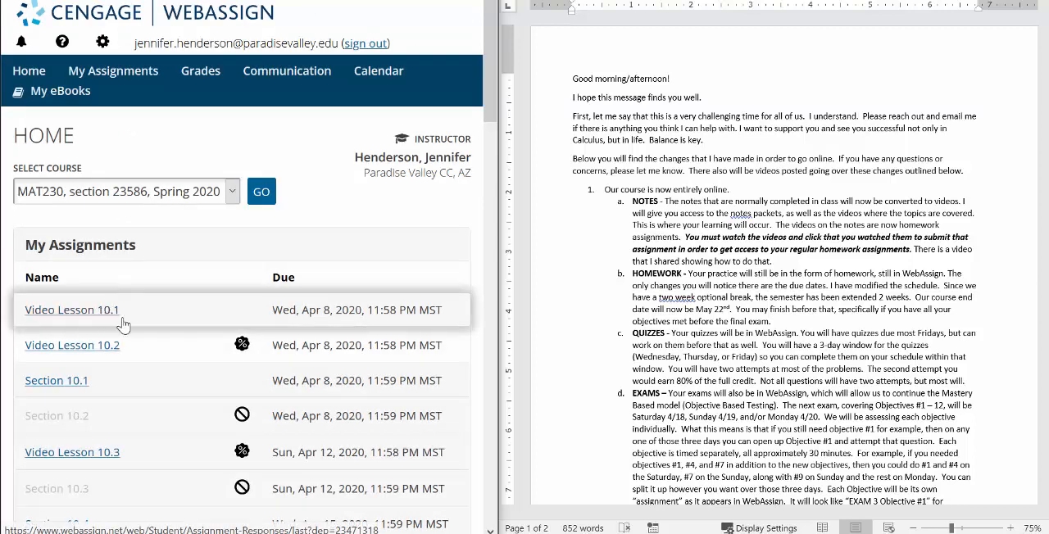
mouse_move(66, 381)
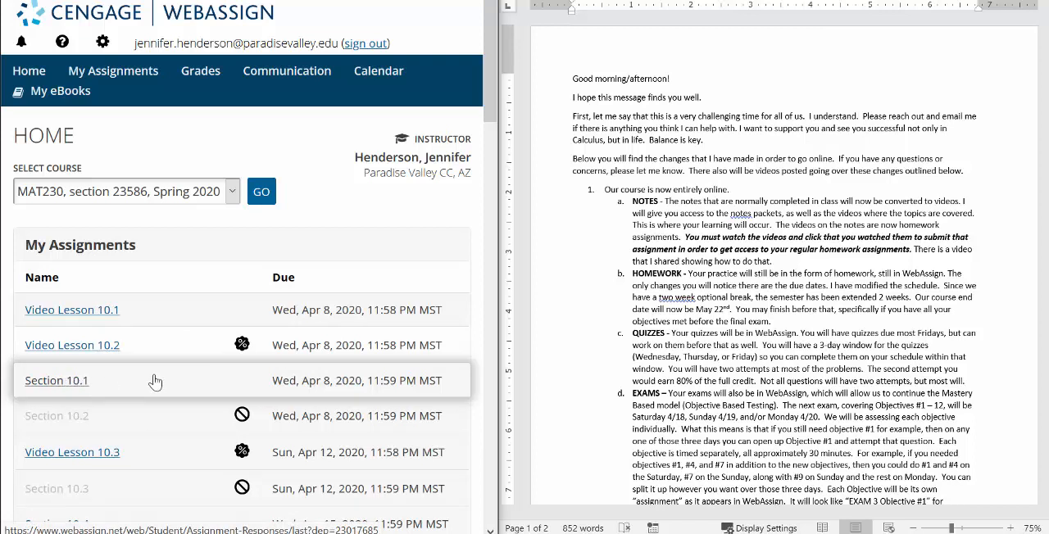
mouse_move(67, 380)
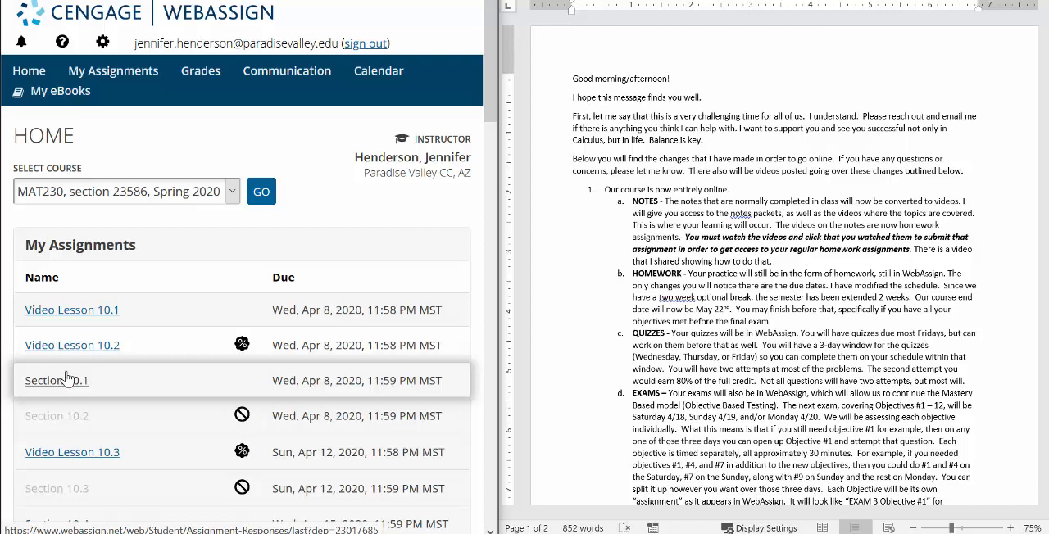
mouse_move(74, 346)
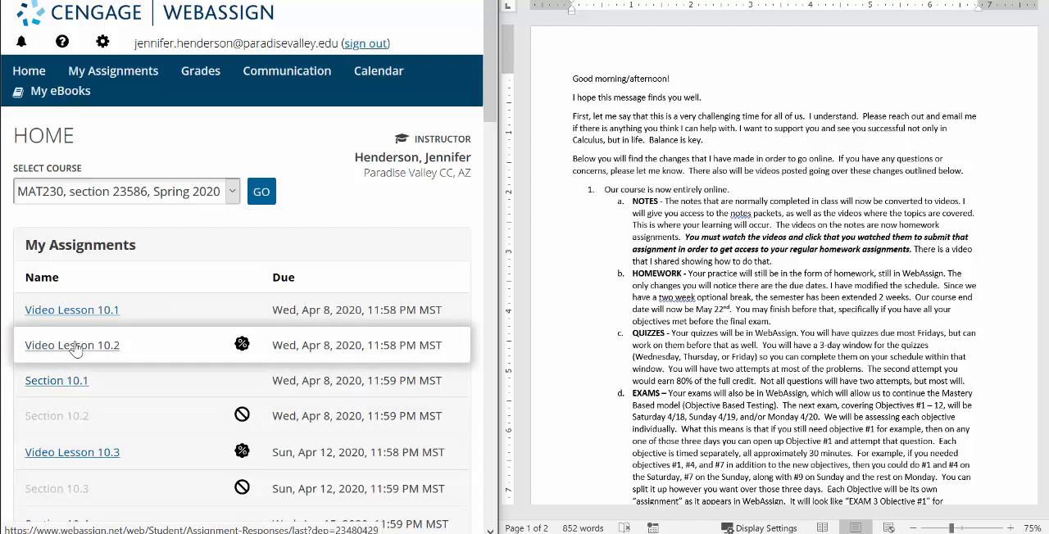
mouse_move(243, 343)
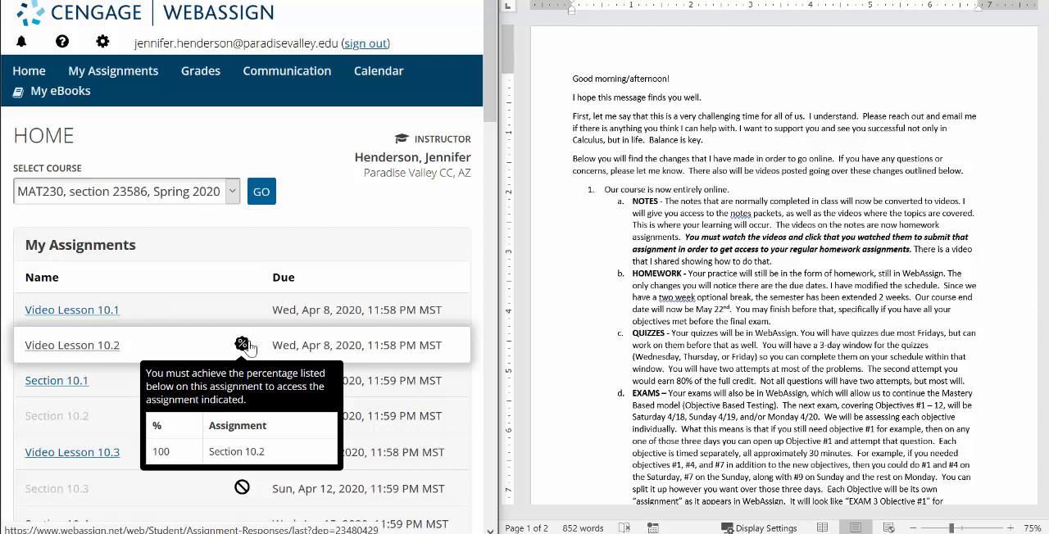
mouse_move(154, 353)
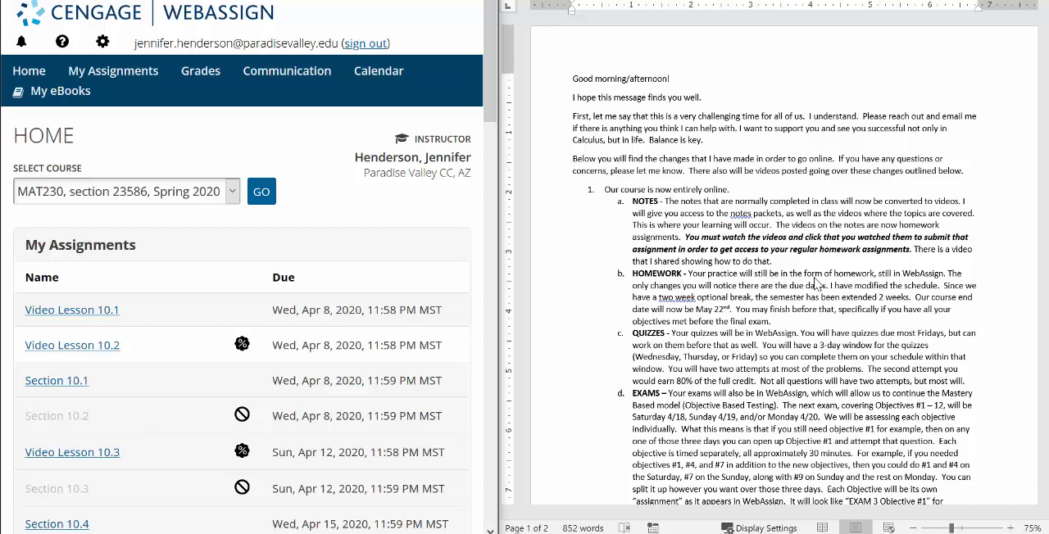
mouse_move(928, 282)
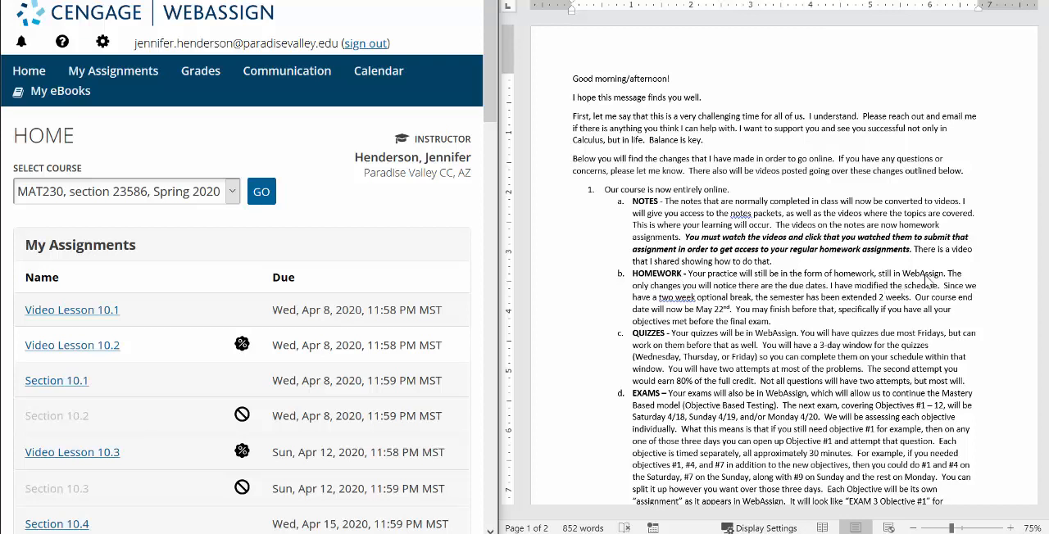
mouse_move(731, 292)
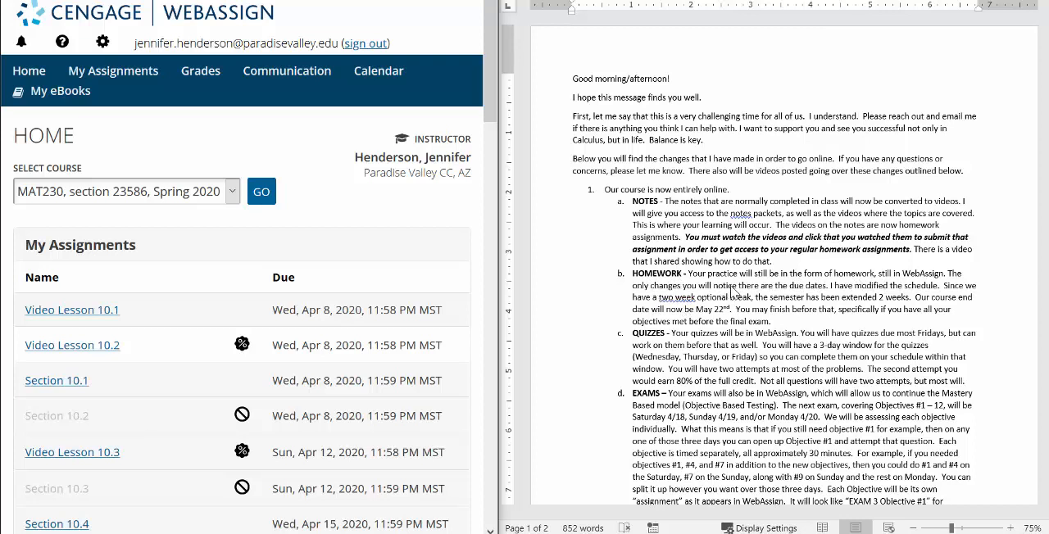
mouse_move(824, 294)
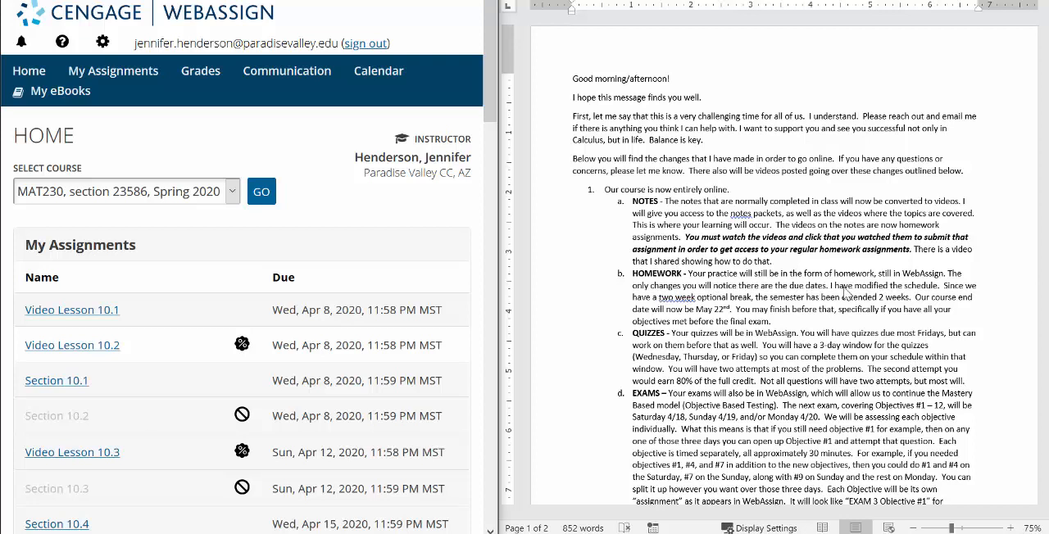
mouse_move(737, 308)
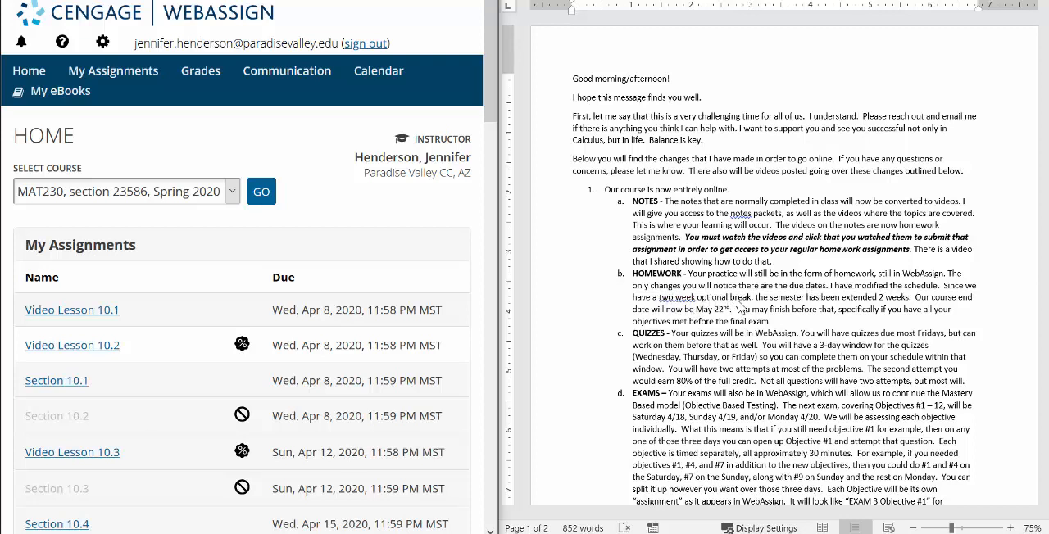
mouse_move(872, 308)
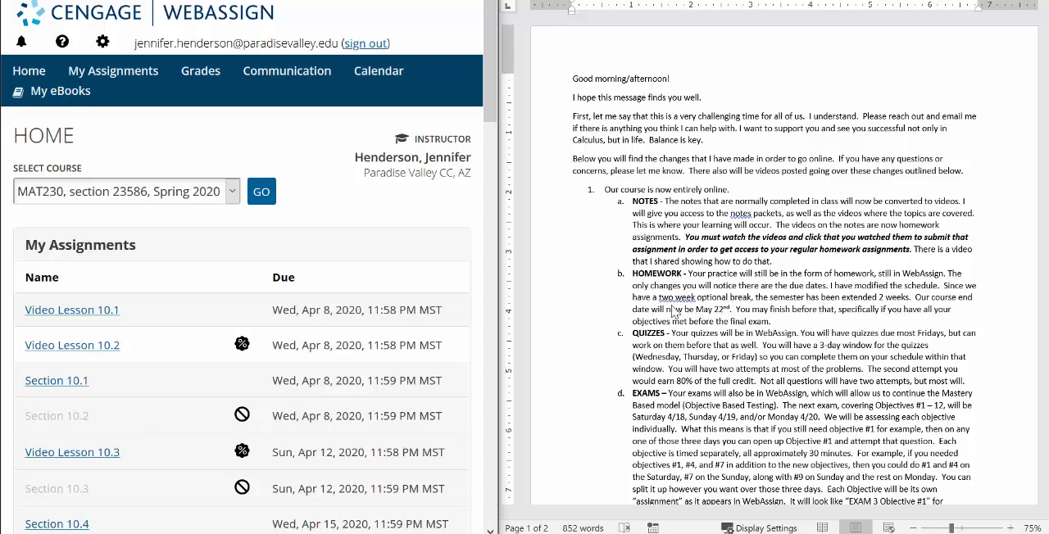
mouse_move(721, 318)
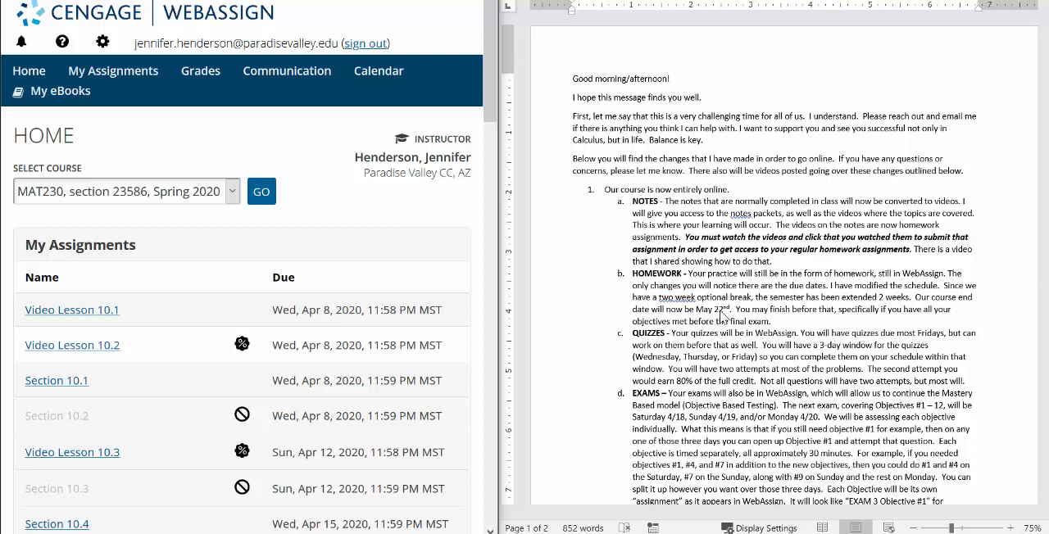
mouse_move(784, 320)
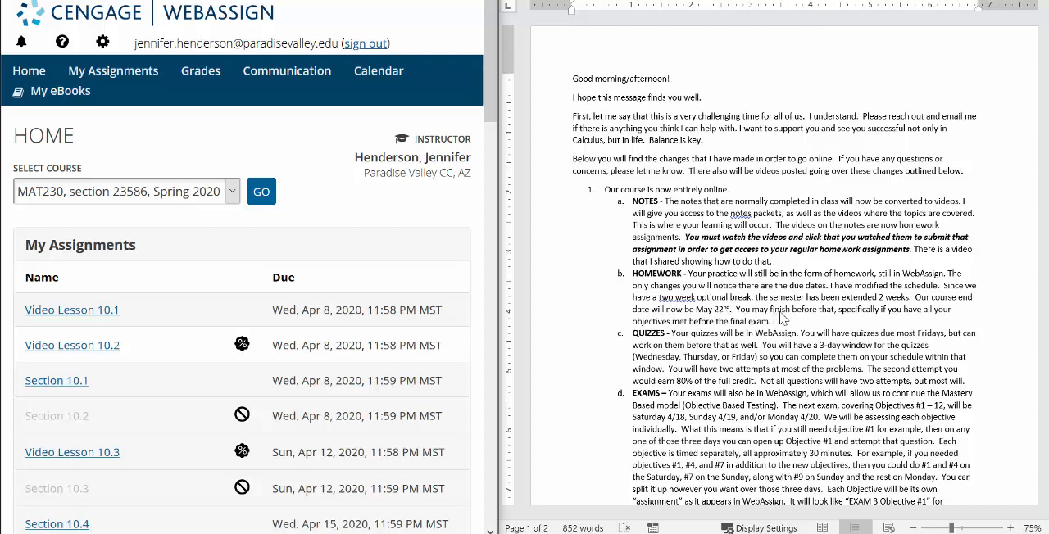
mouse_move(852, 318)
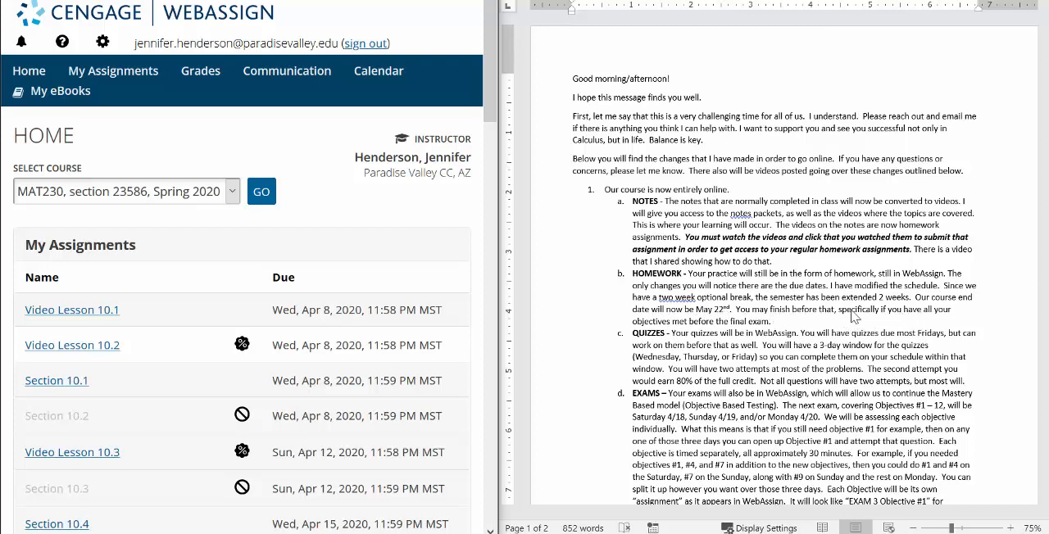
mouse_move(757, 330)
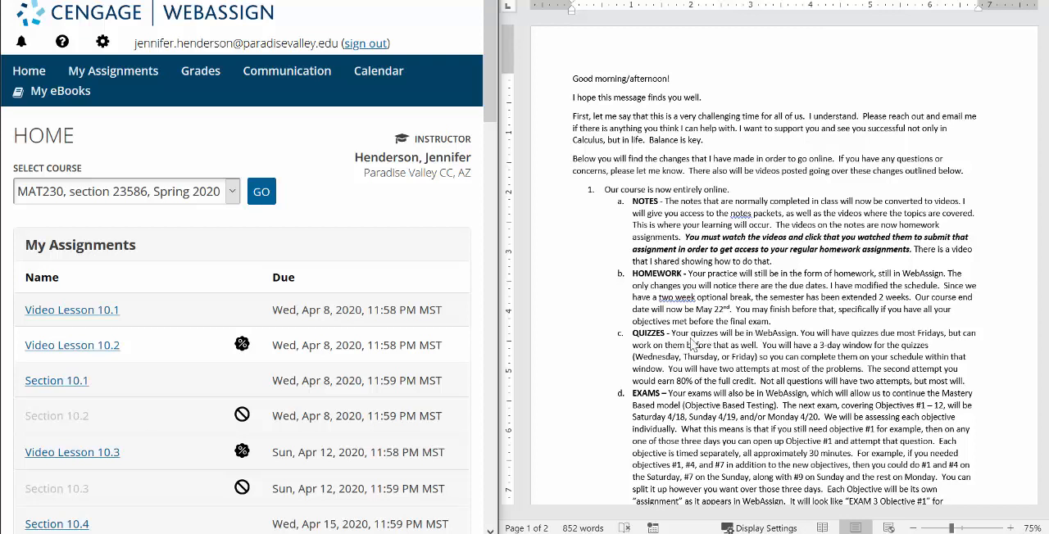
mouse_move(794, 342)
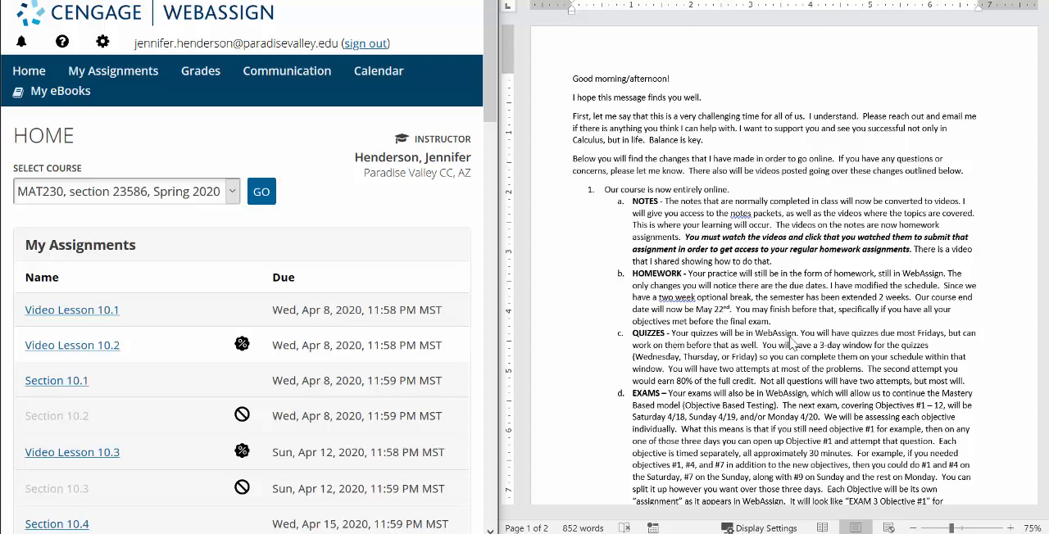
mouse_move(839, 343)
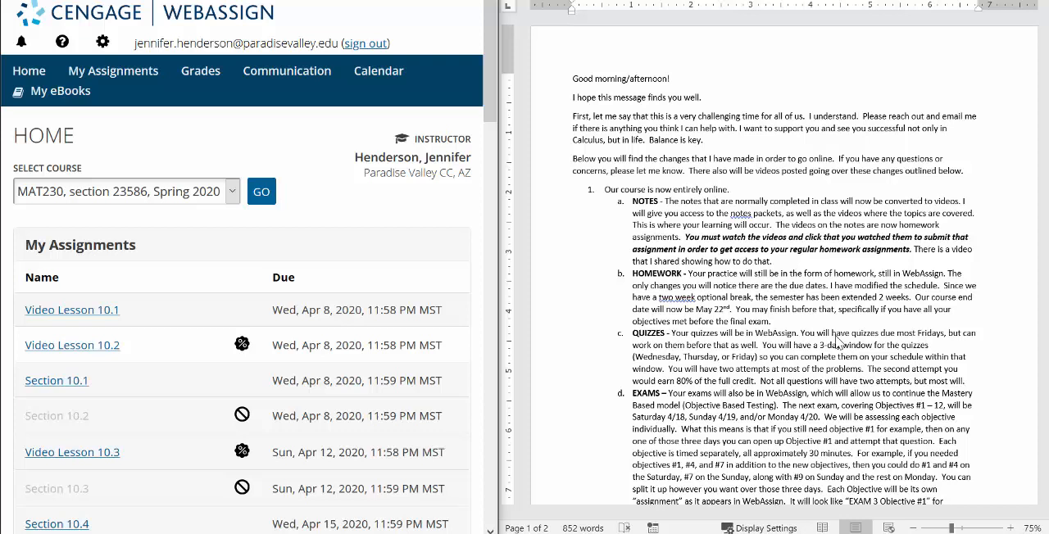
mouse_move(910, 352)
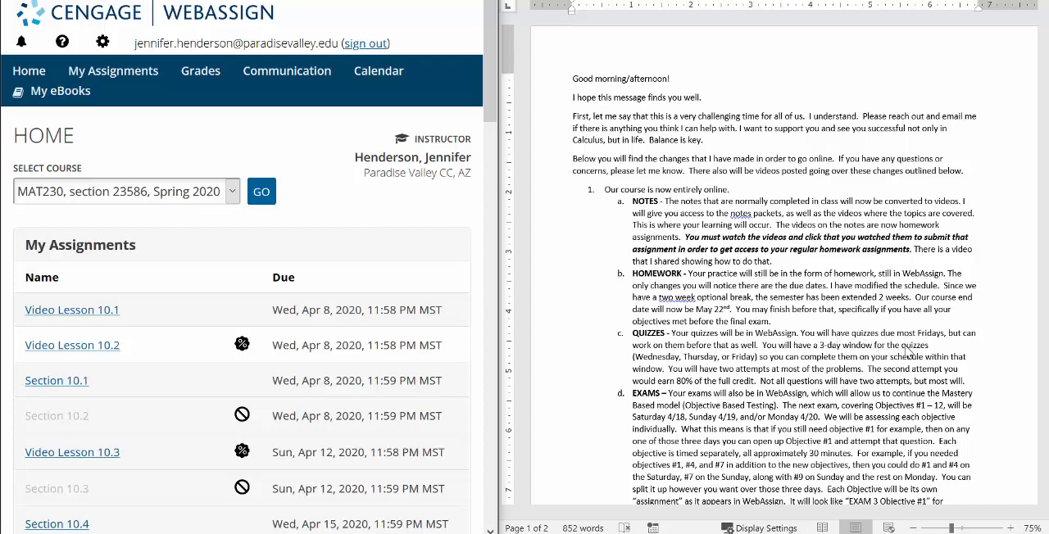
mouse_move(746, 361)
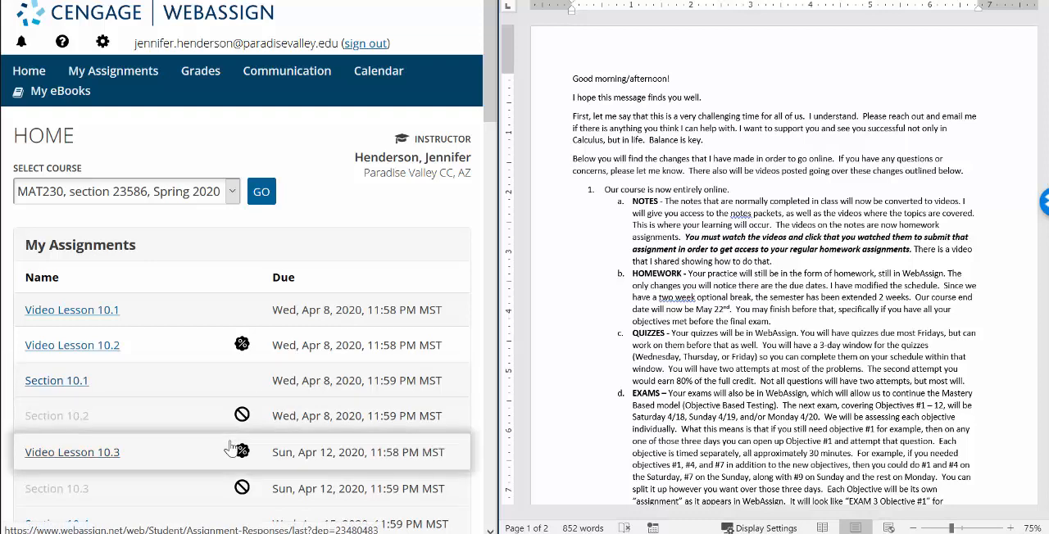
scroll("down", 3)
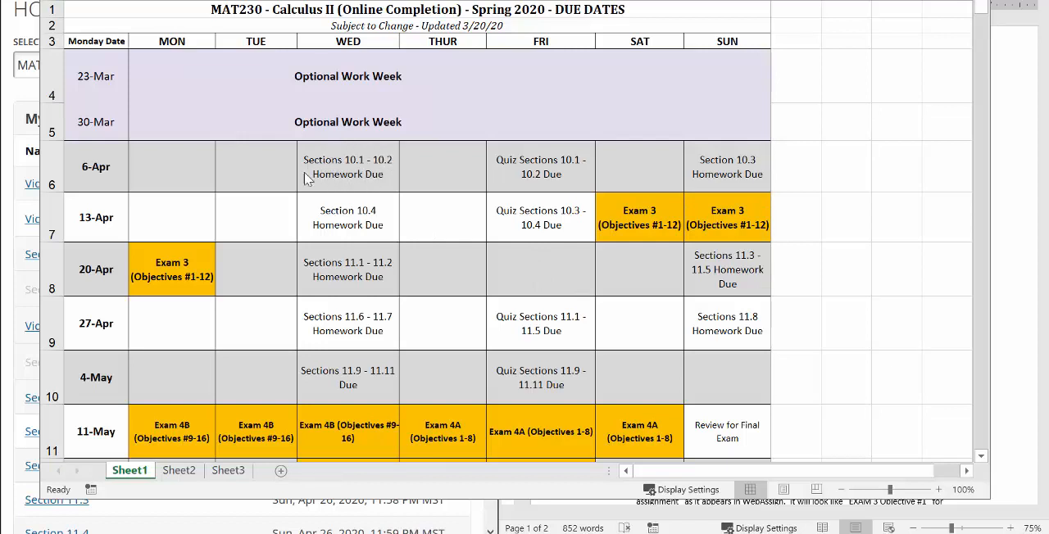
mouse_move(367, 190)
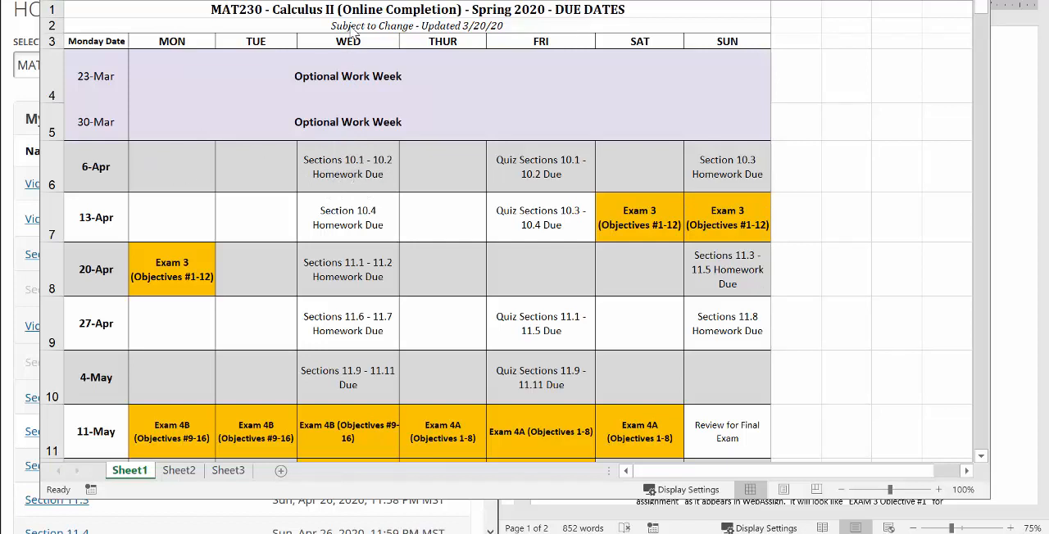
mouse_move(531, 179)
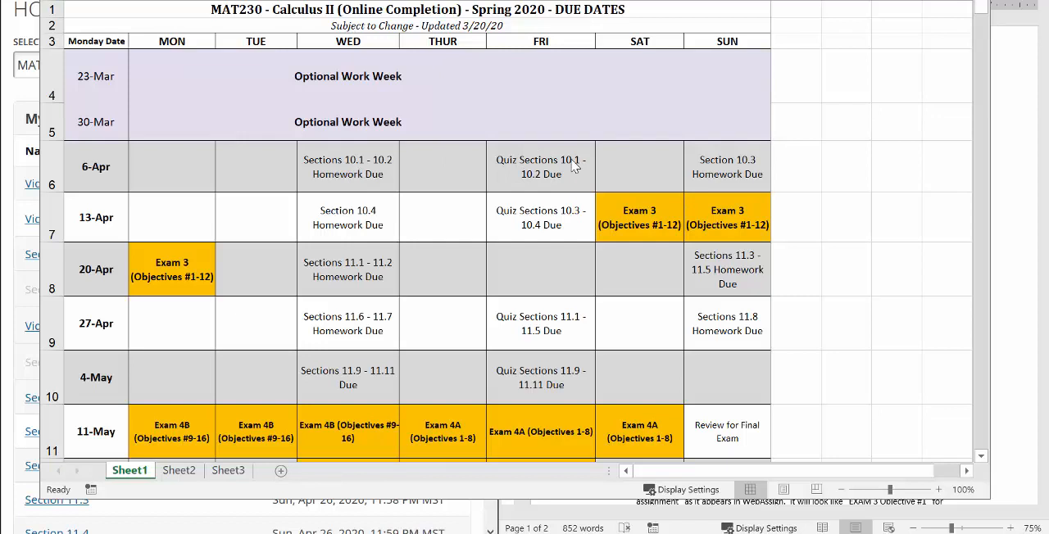
mouse_move(377, 184)
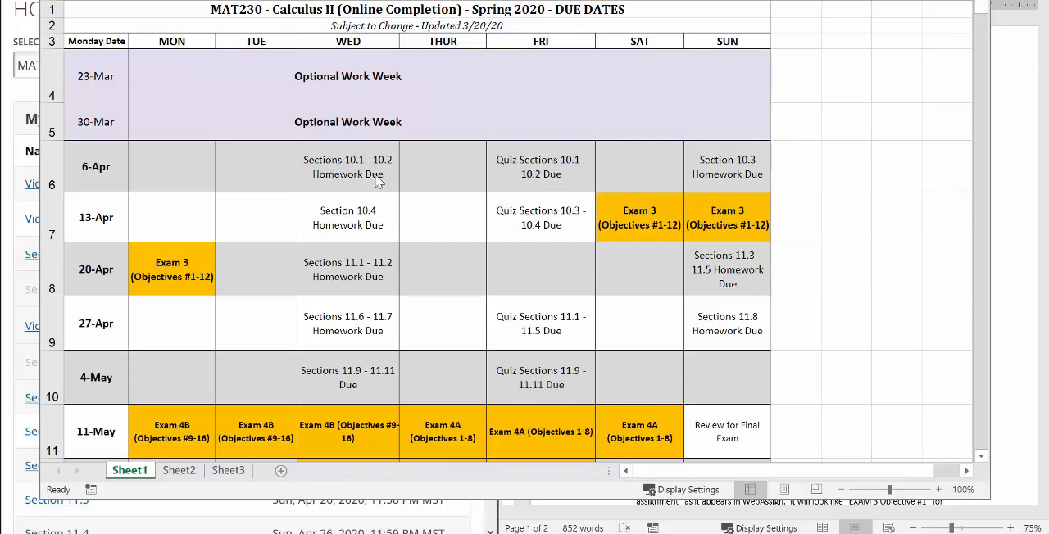
mouse_move(357, 190)
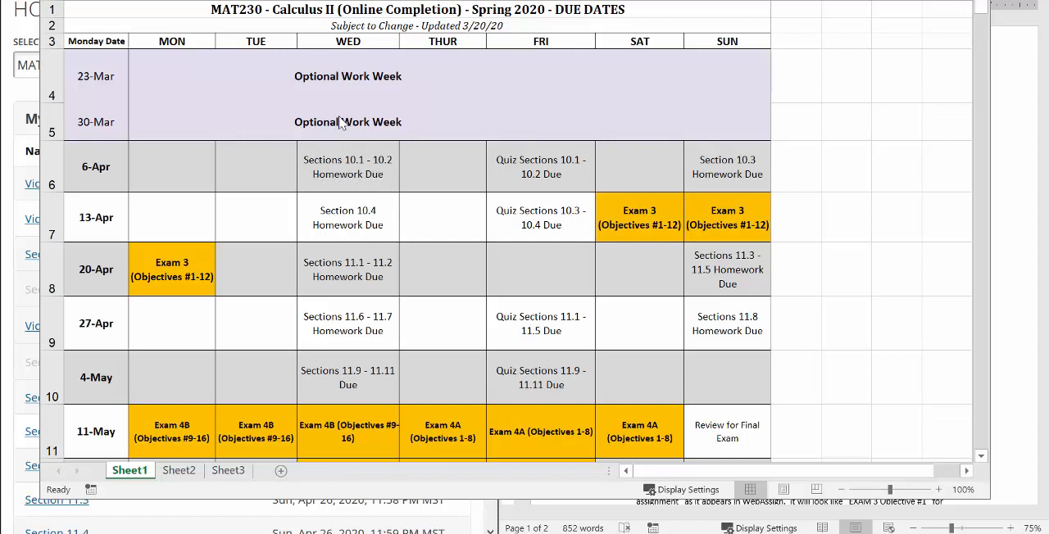
mouse_move(364, 375)
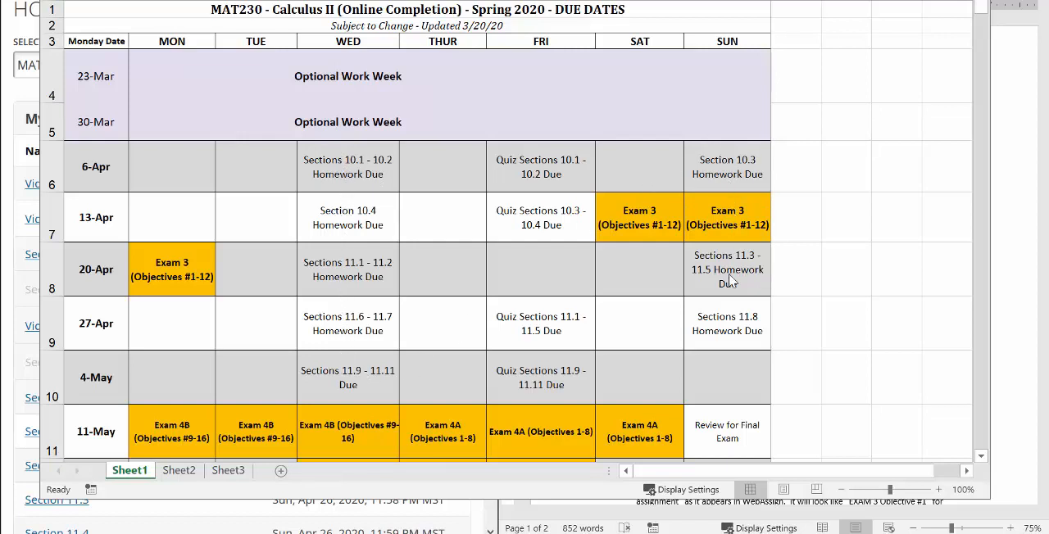
mouse_move(711, 343)
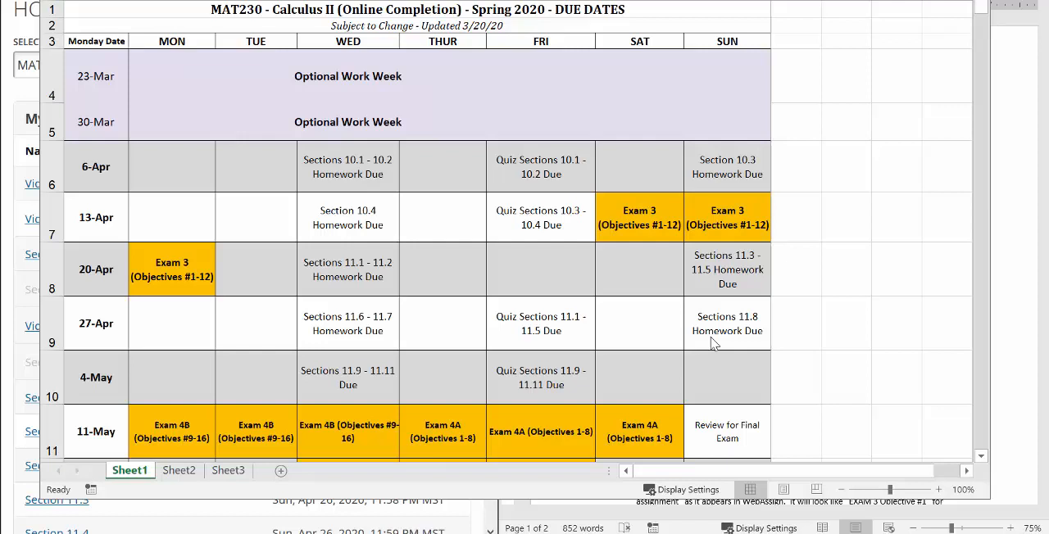
mouse_move(370, 173)
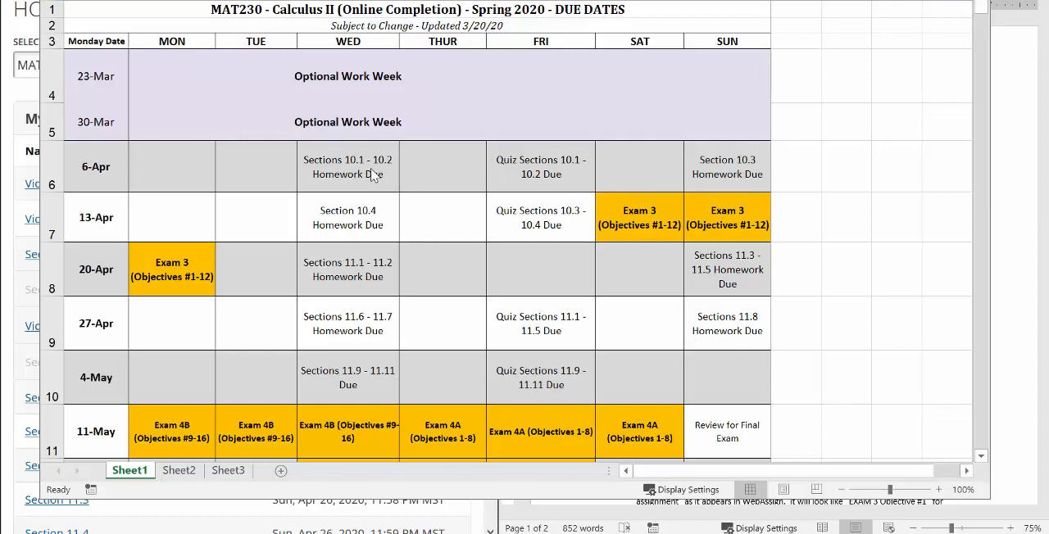
mouse_move(535, 177)
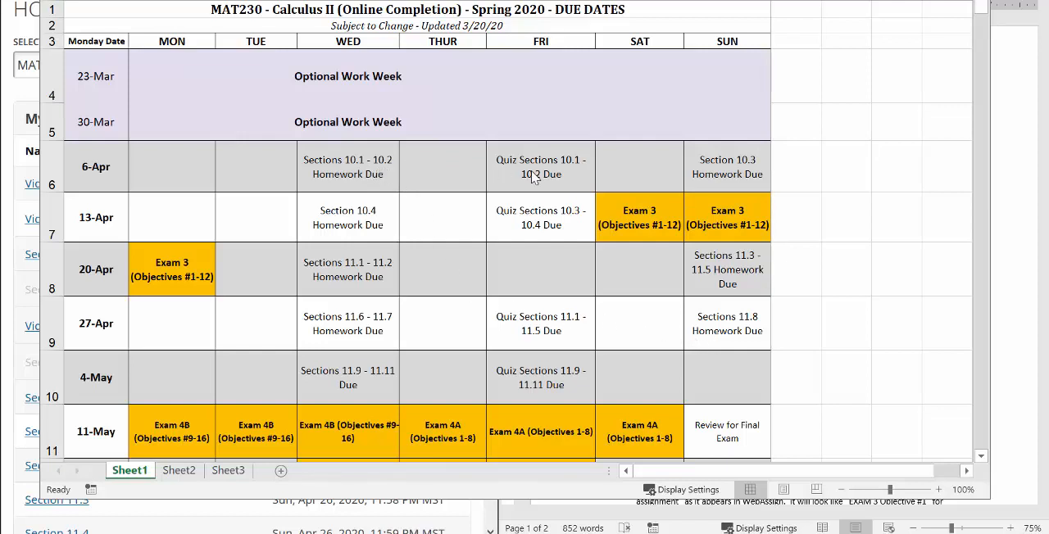
mouse_move(364, 149)
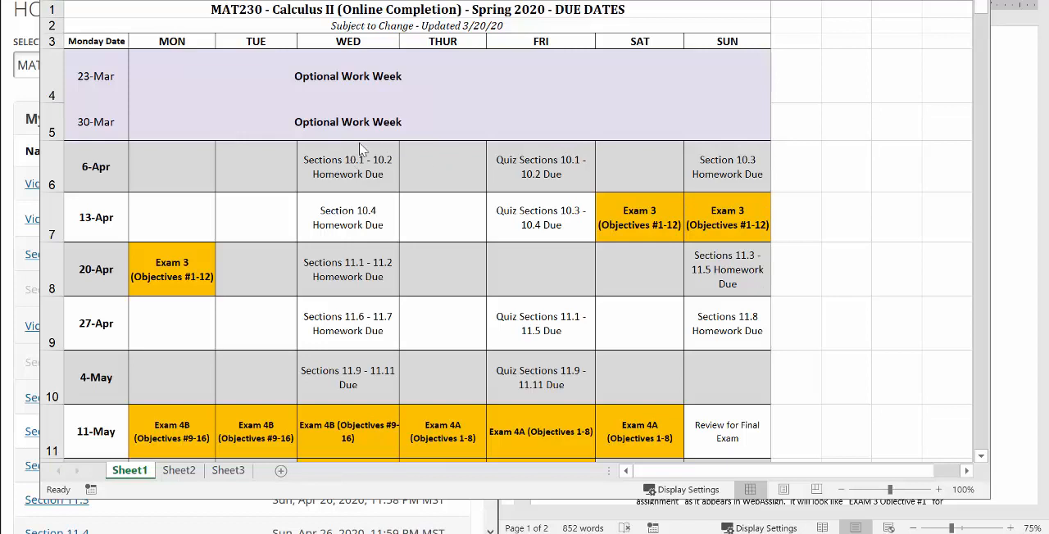
mouse_move(393, 160)
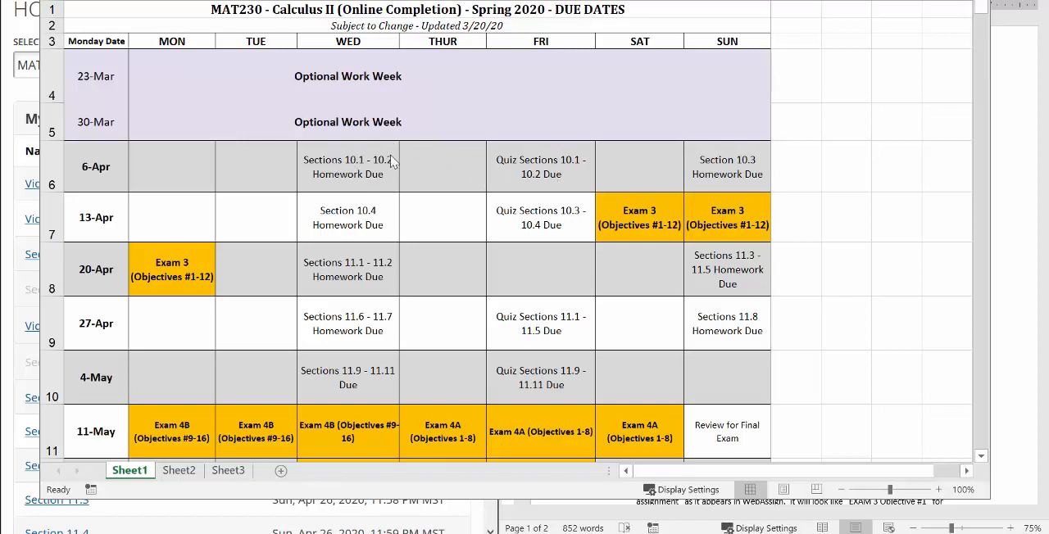
mouse_move(364, 174)
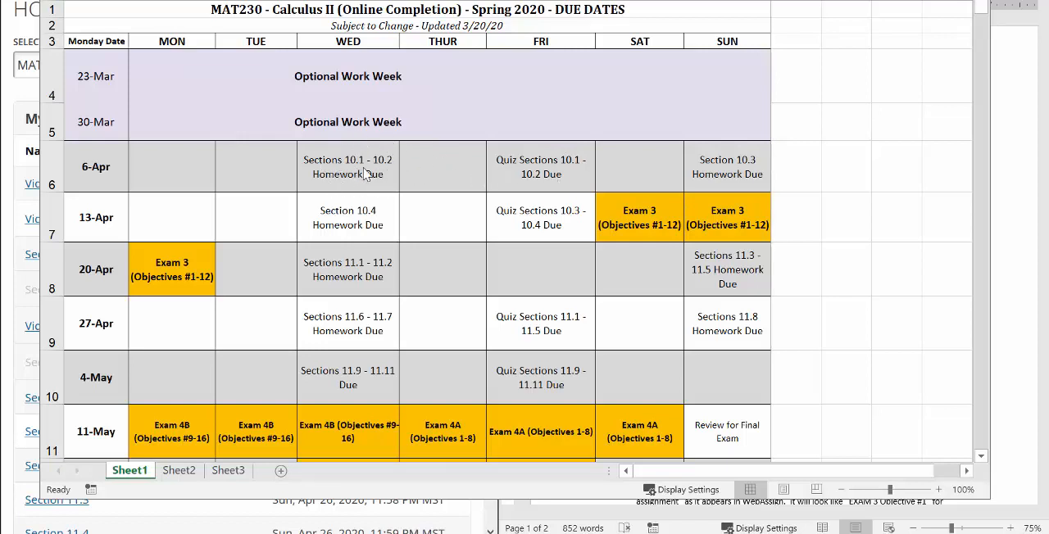
mouse_move(505, 174)
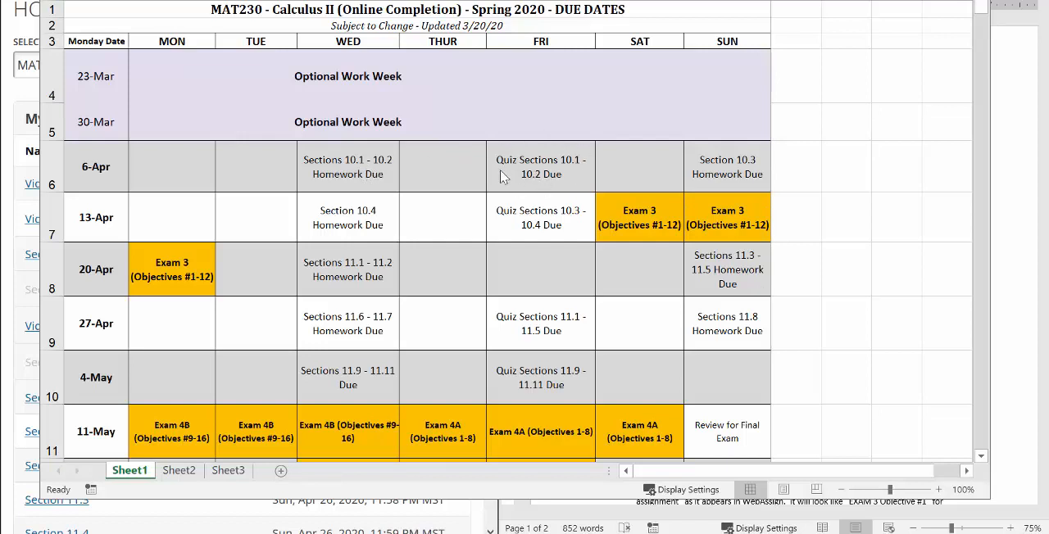
mouse_move(504, 174)
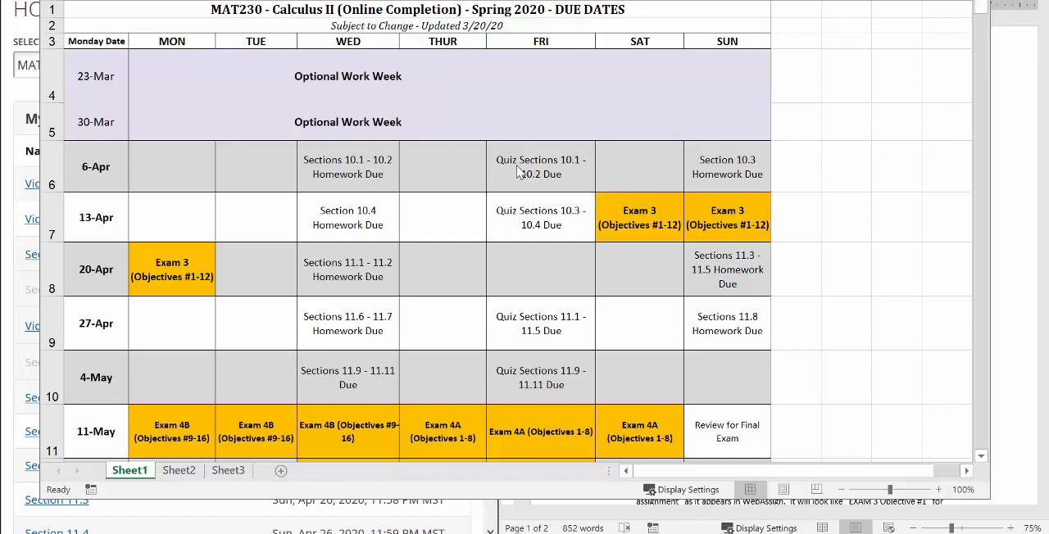
mouse_move(557, 177)
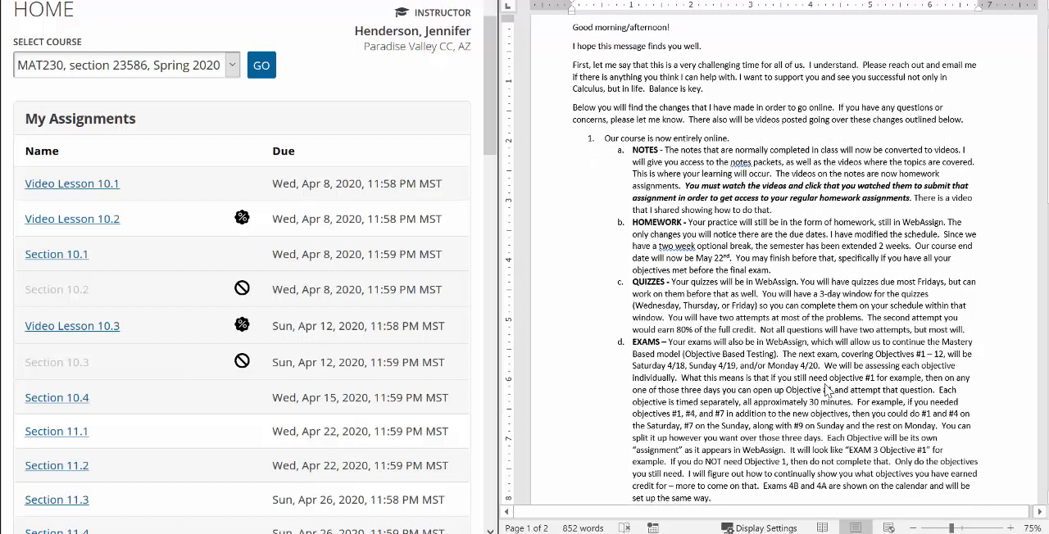
mouse_move(675, 354)
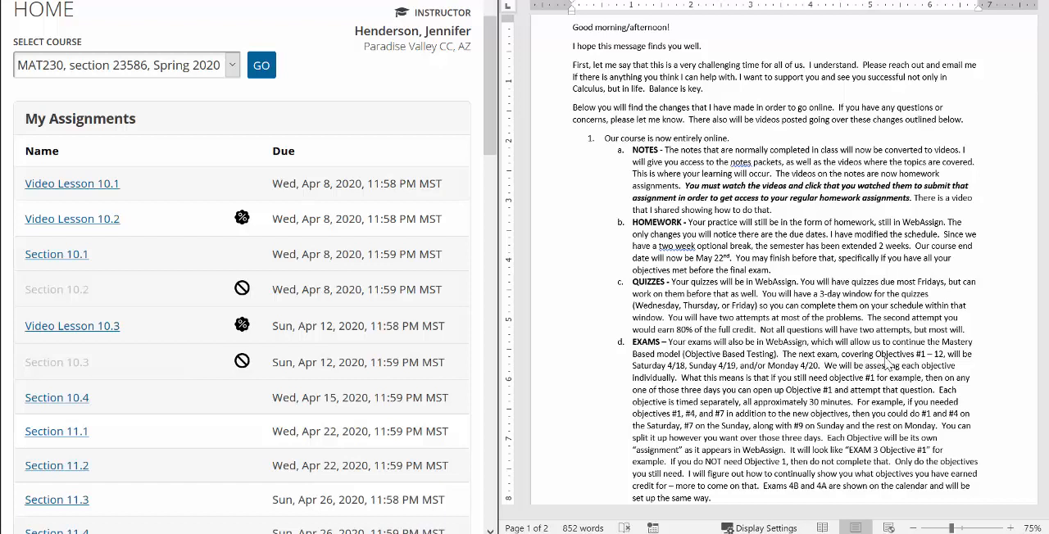
mouse_move(642, 388)
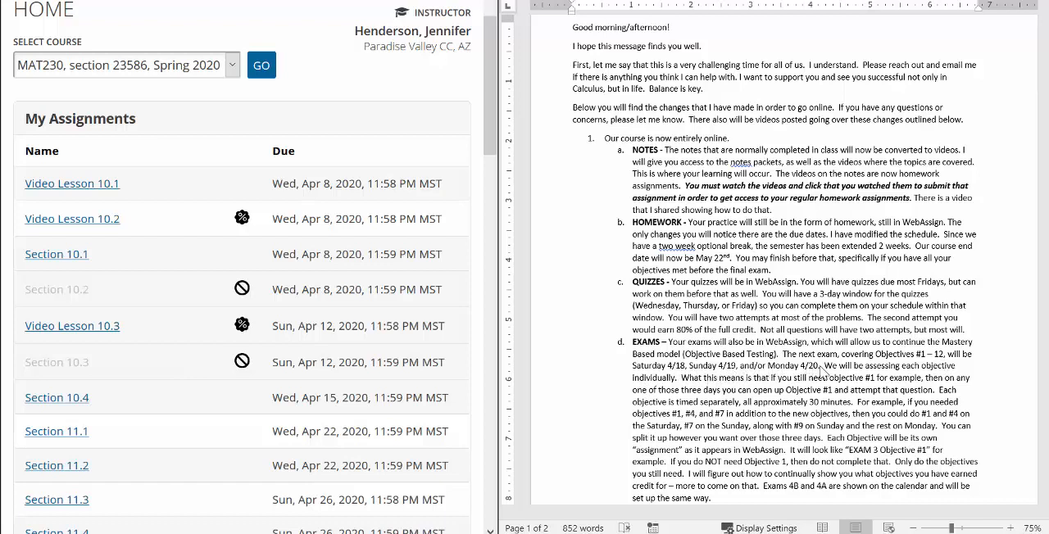
mouse_move(861, 377)
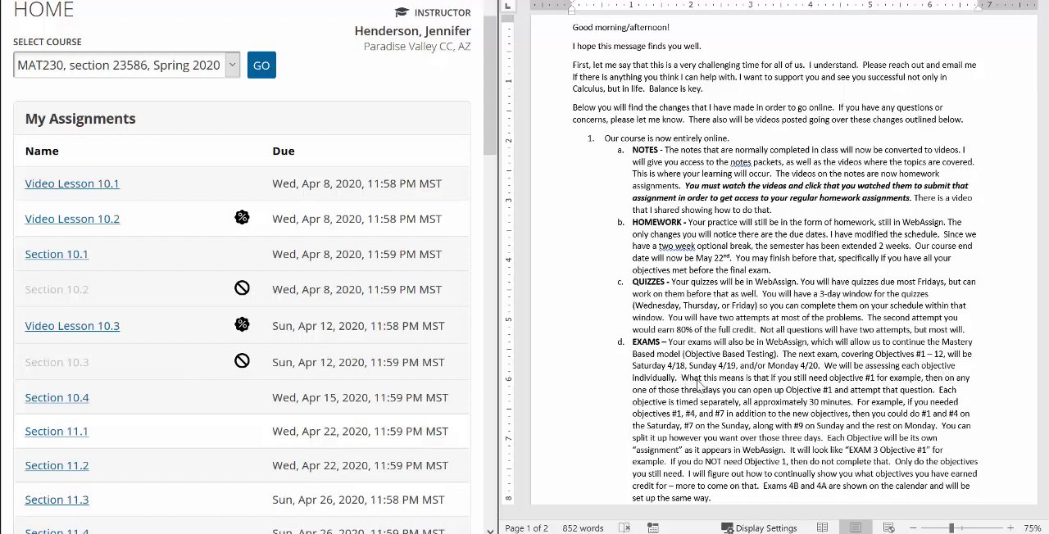
mouse_move(828, 387)
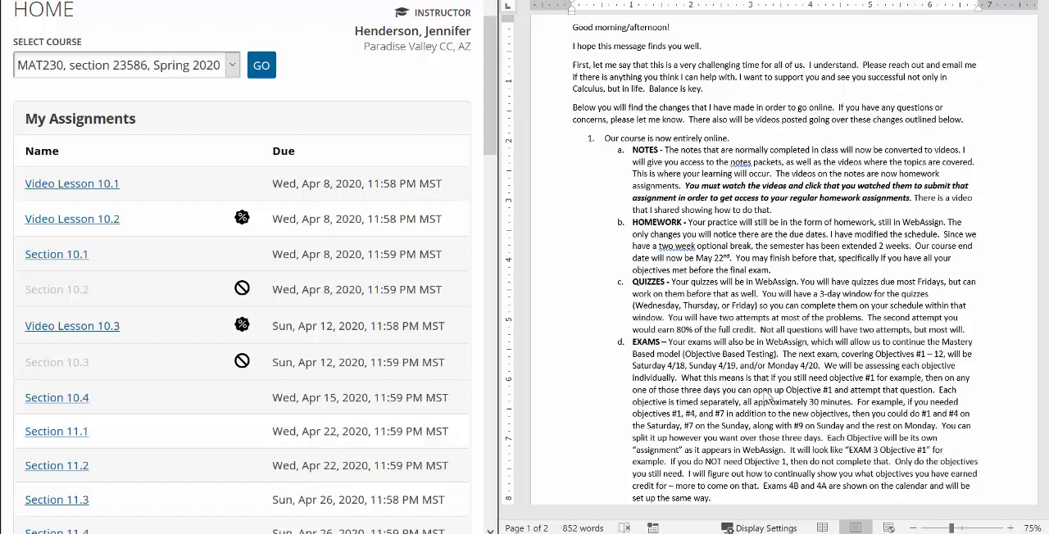
mouse_move(844, 401)
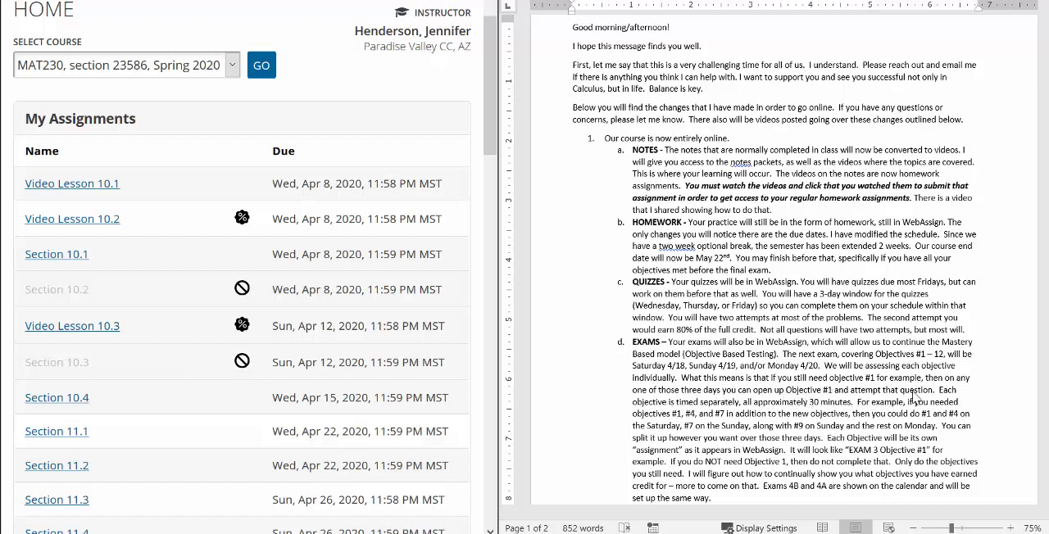
mouse_move(698, 409)
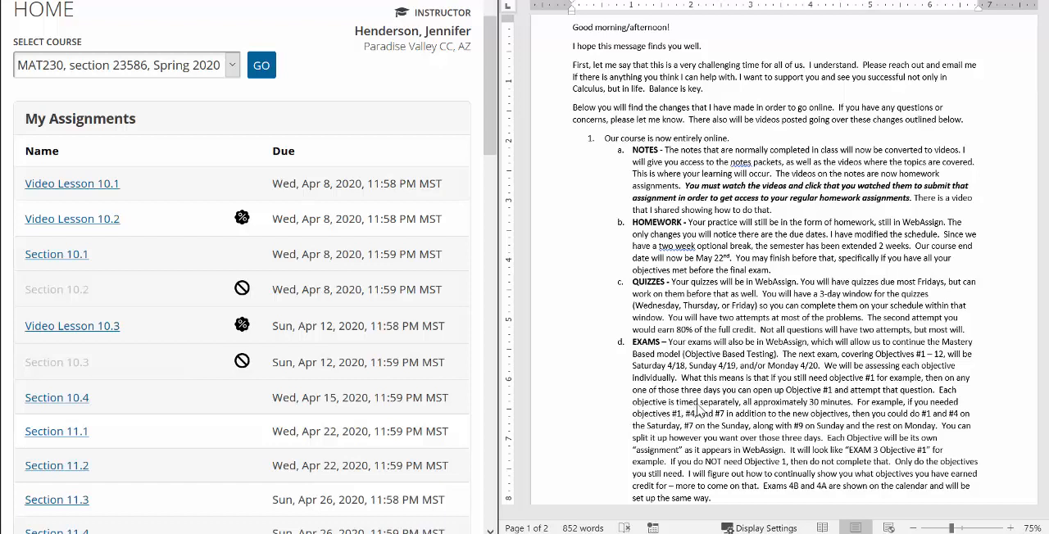
mouse_move(718, 412)
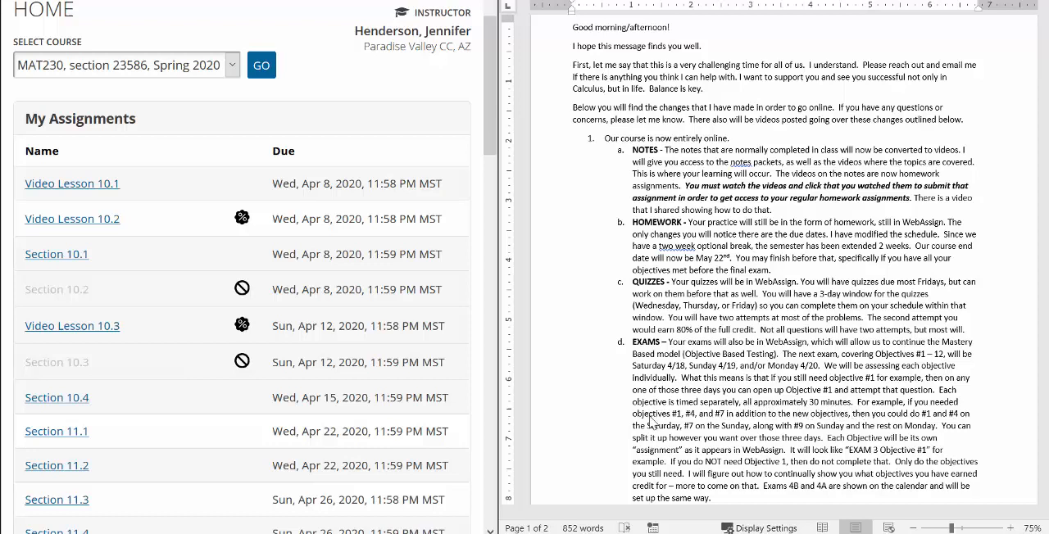
mouse_move(729, 423)
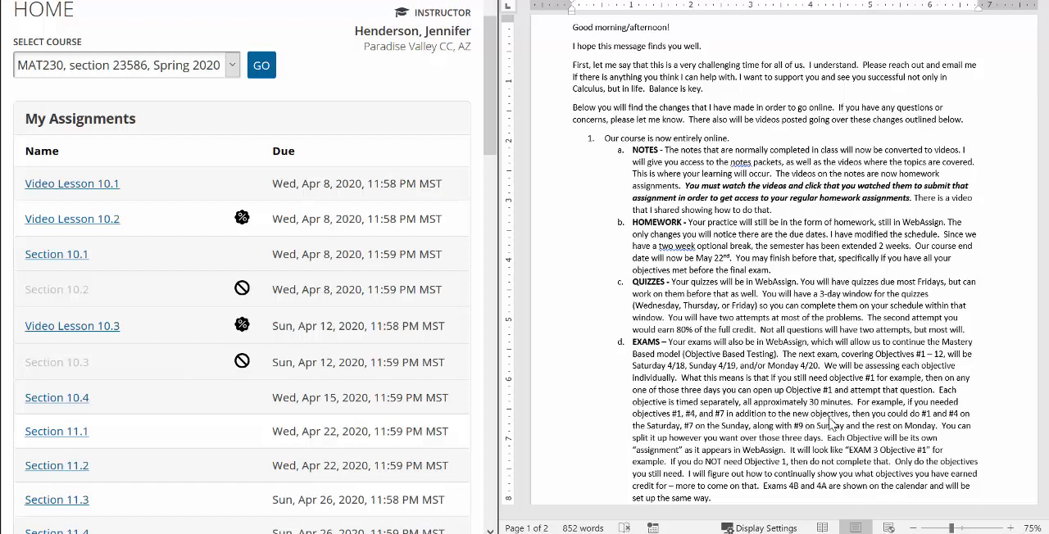
mouse_move(861, 423)
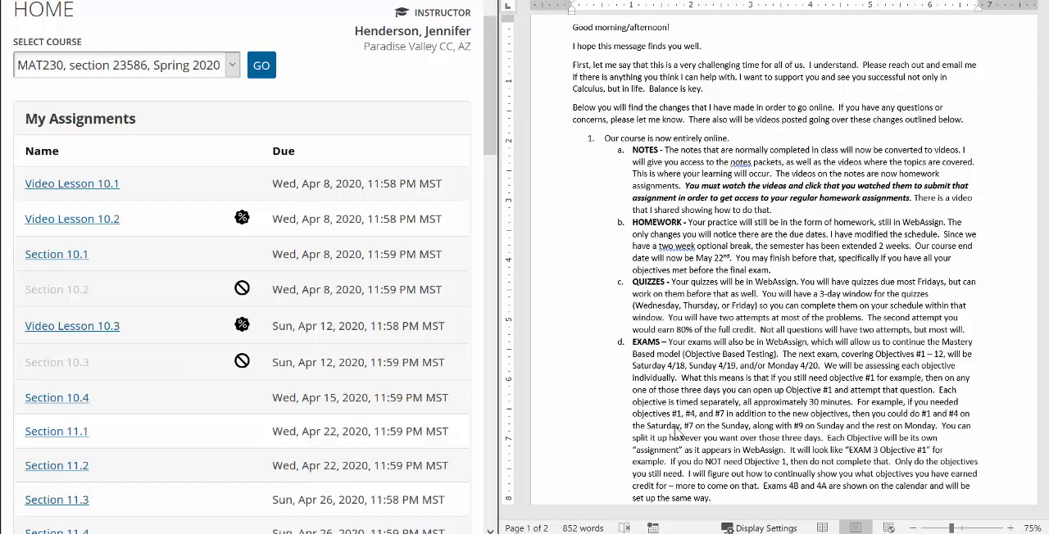
mouse_move(722, 434)
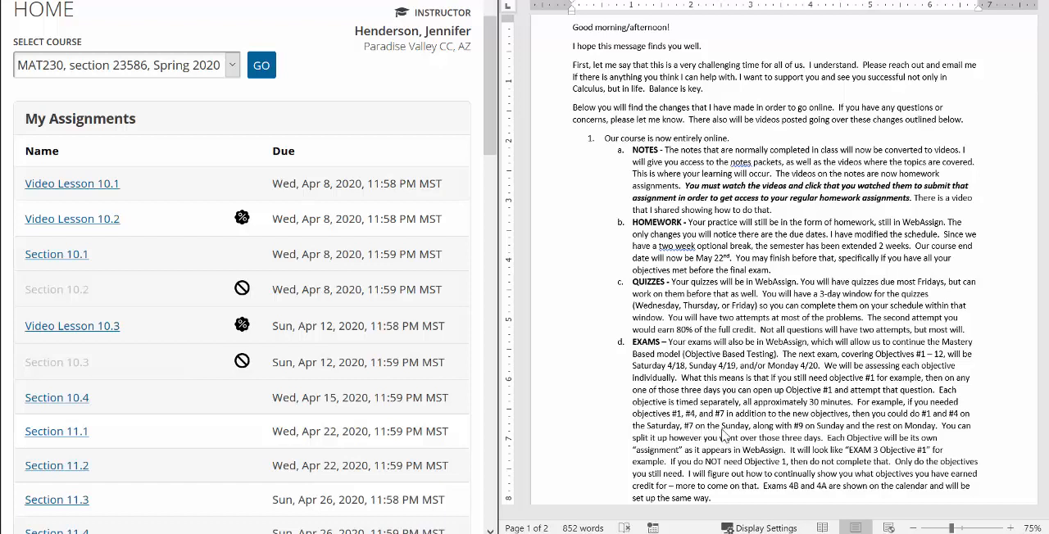
mouse_move(800, 438)
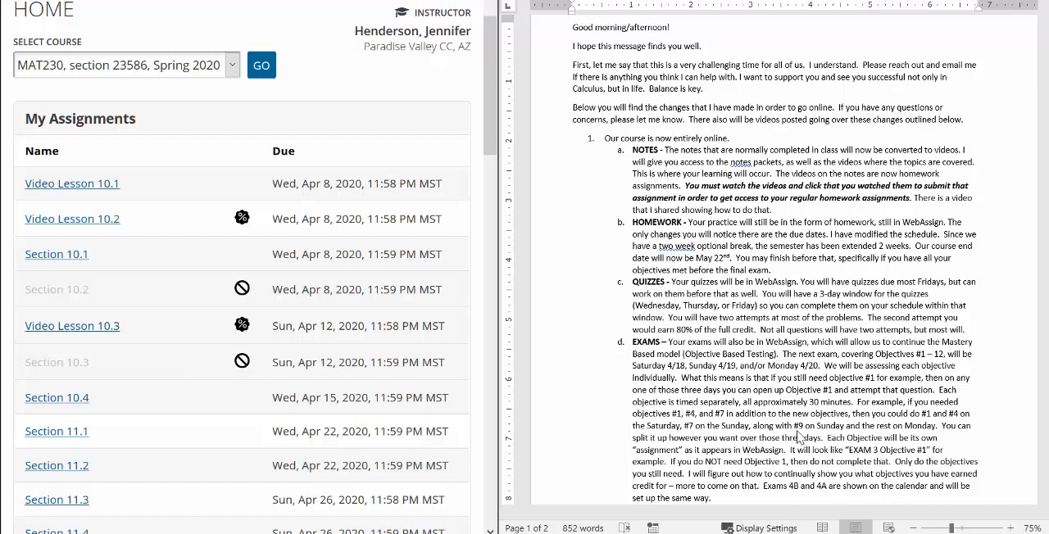
mouse_move(893, 439)
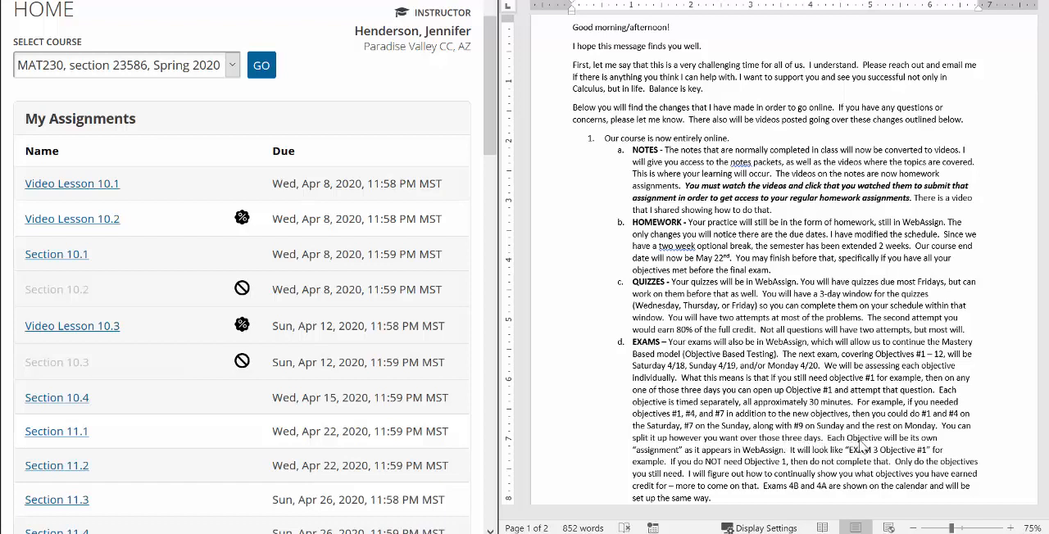
mouse_move(662, 466)
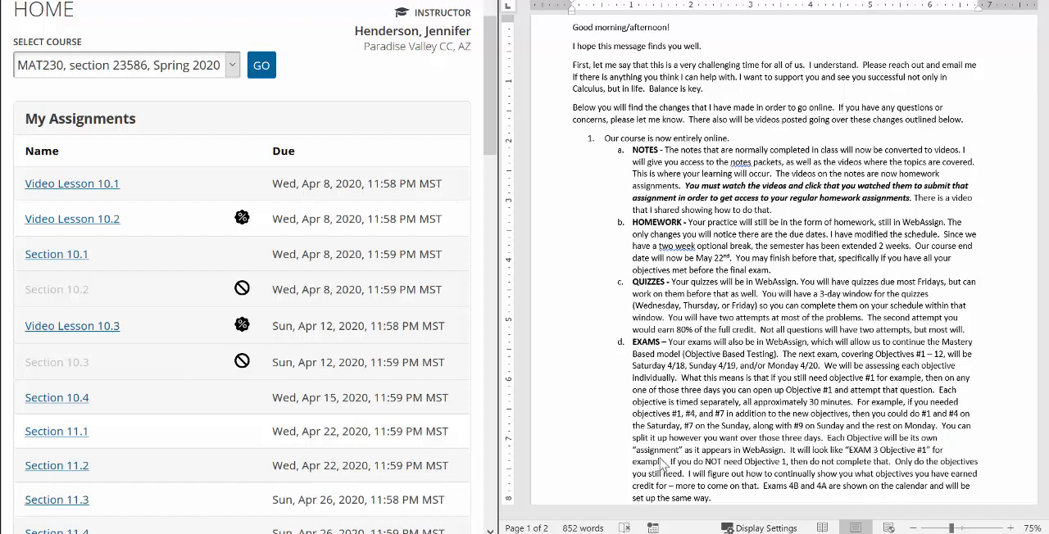
mouse_move(836, 459)
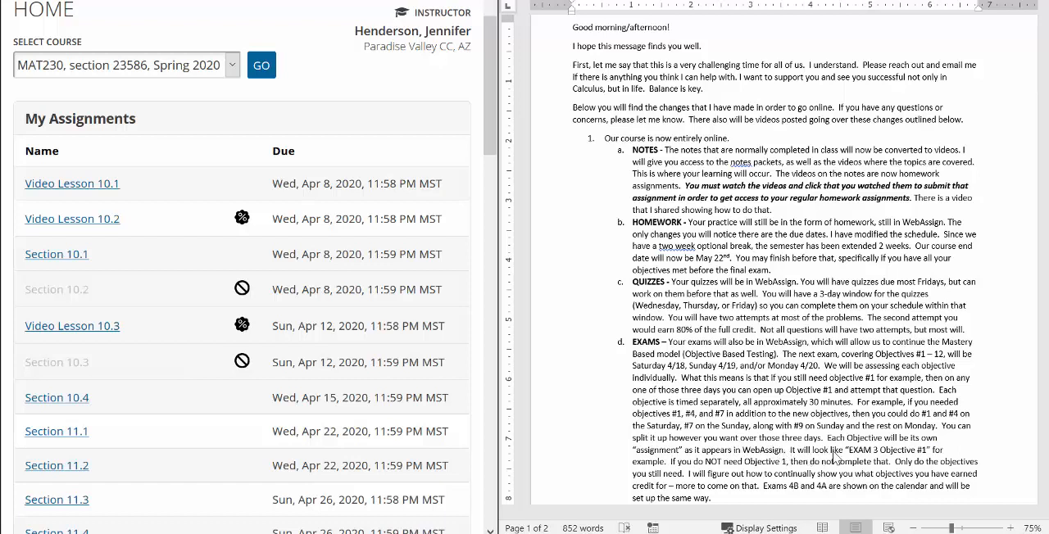
mouse_move(836, 459)
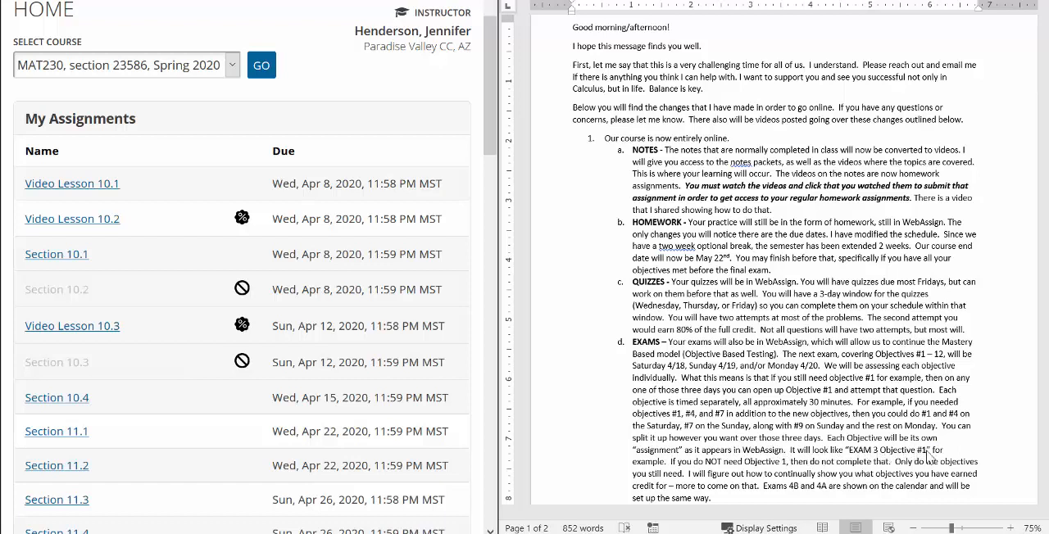
mouse_move(715, 469)
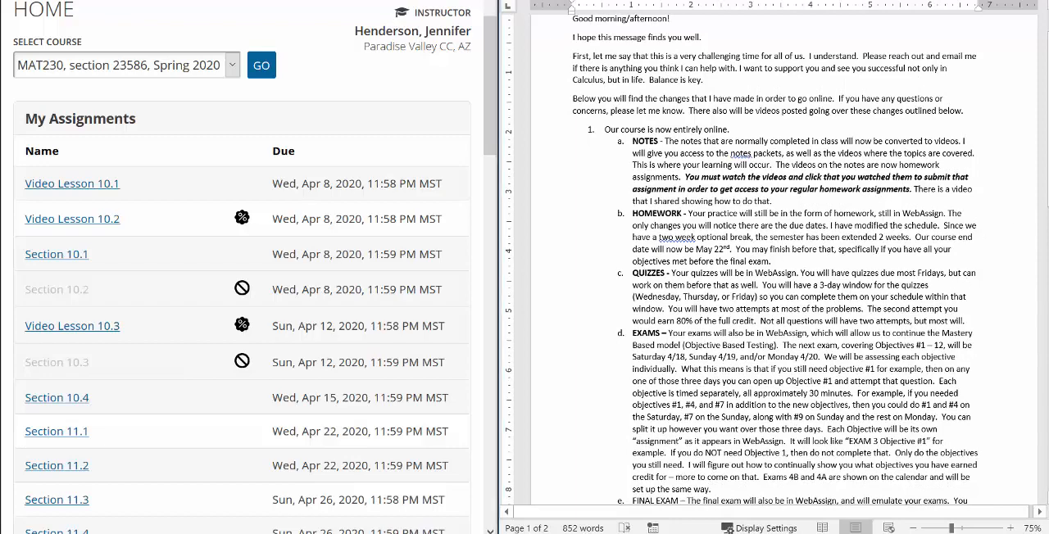
Scroll the letter to its EXAMS, FINAL EXAM and calendar items.
scroll("down", 3)
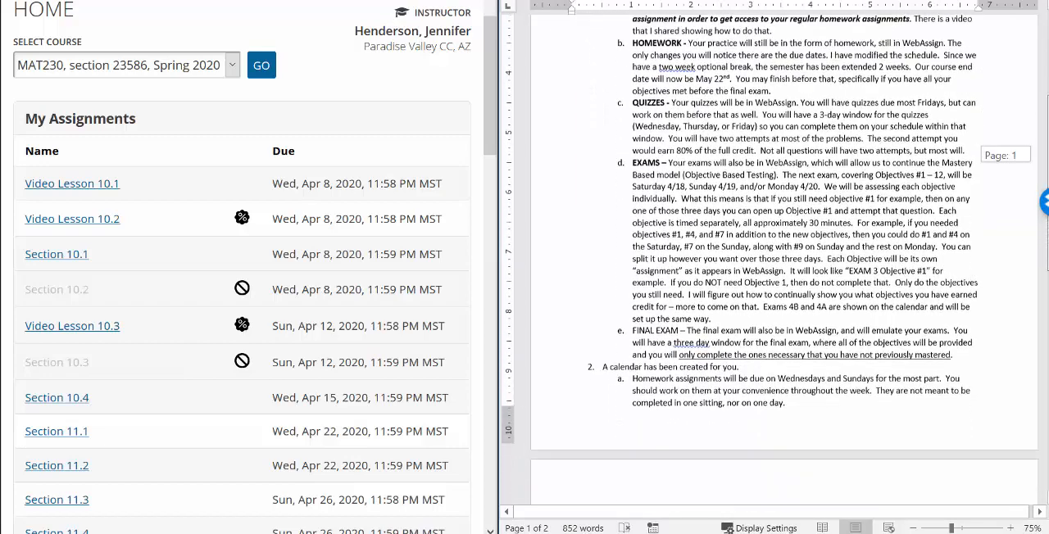
scroll("down", 3)
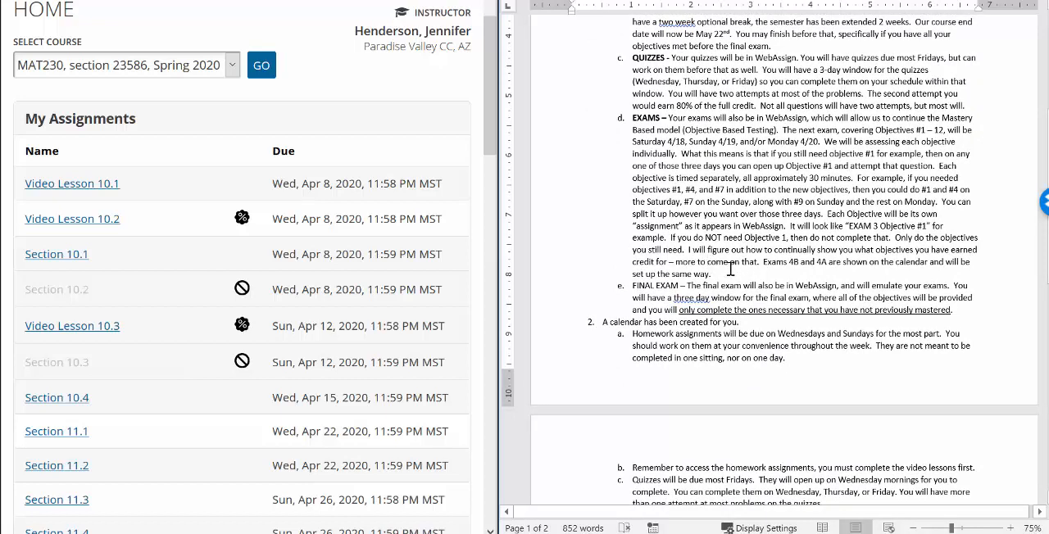
mouse_move(748, 262)
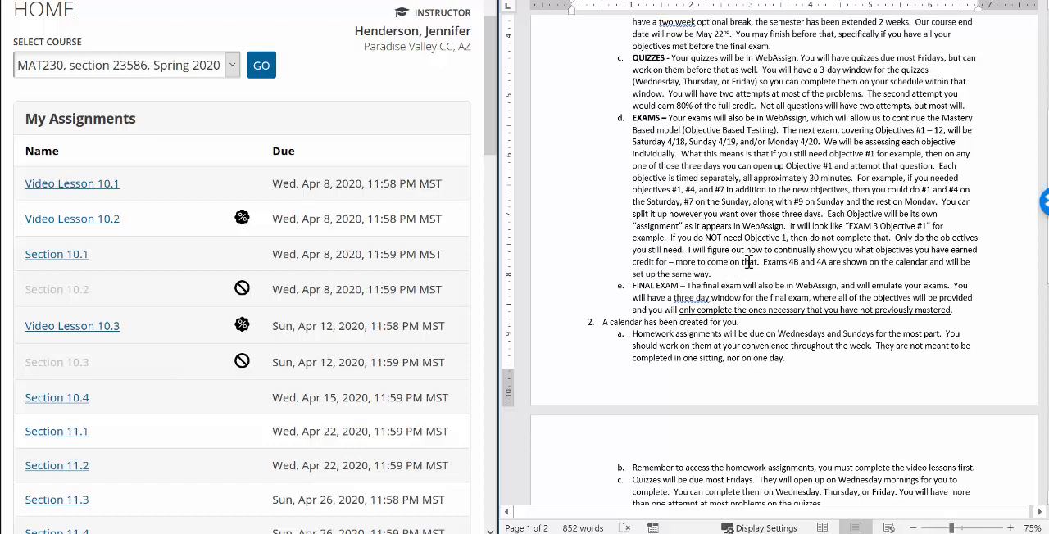
mouse_move(829, 262)
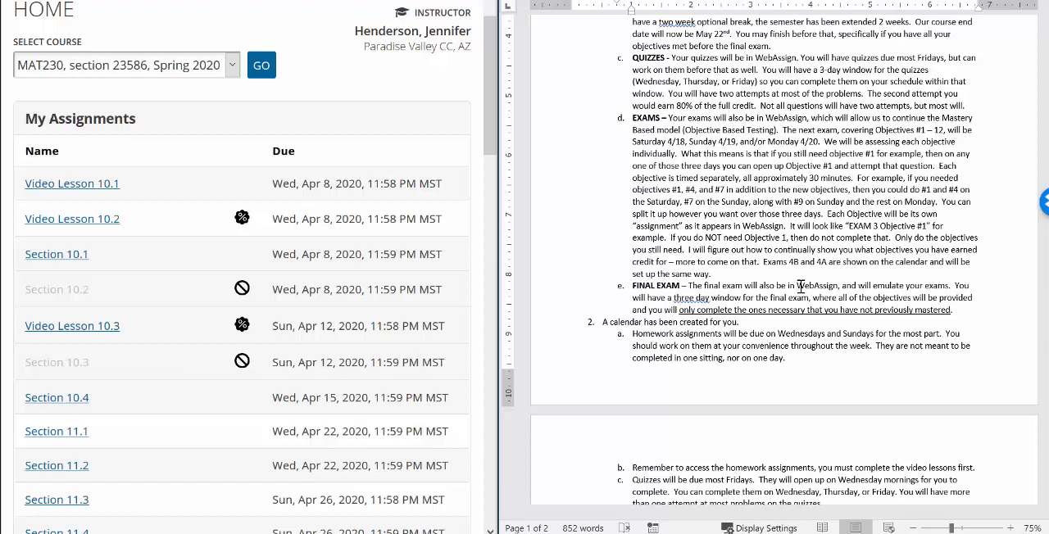
mouse_move(783, 318)
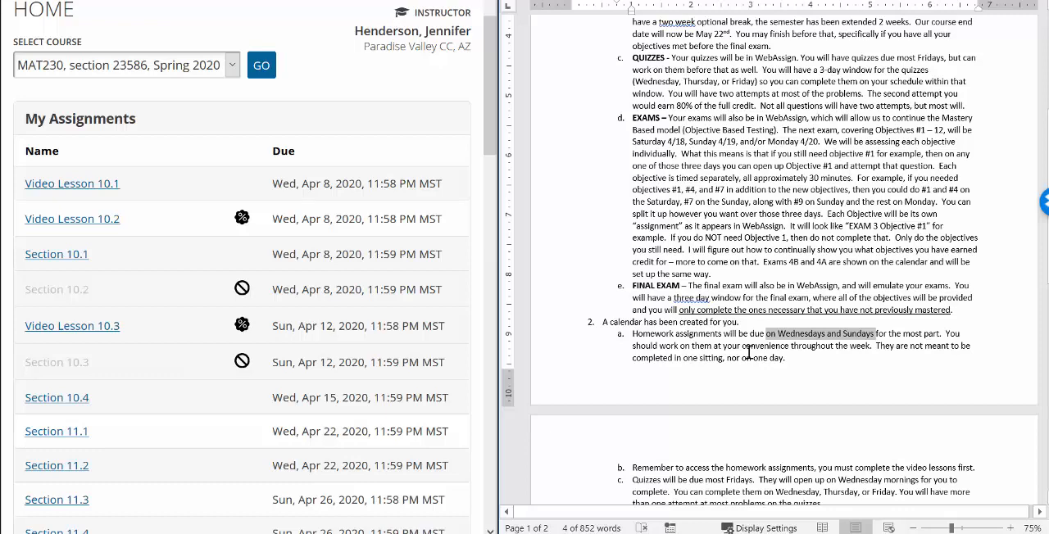
mouse_move(745, 364)
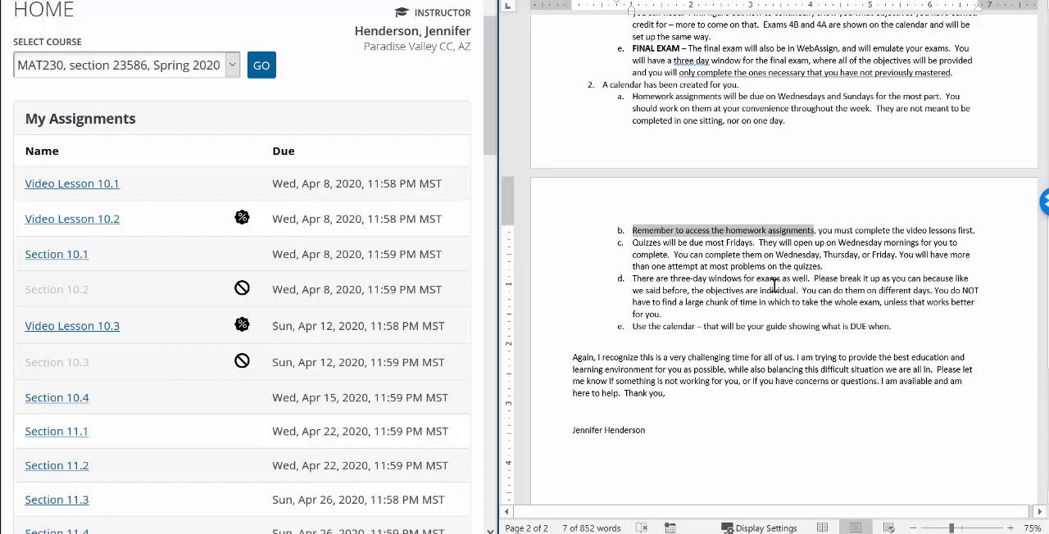
mouse_move(639, 331)
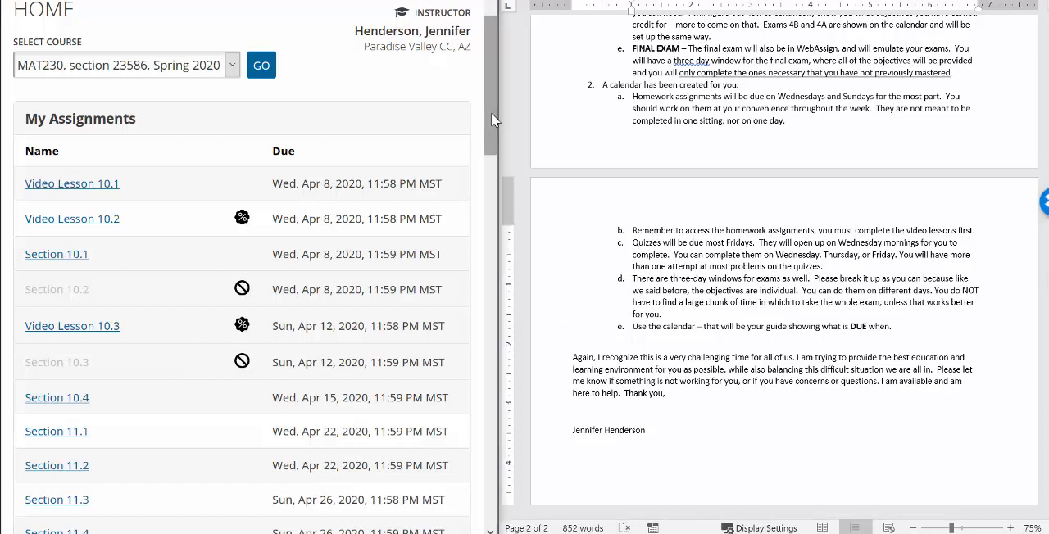
Scroll down the course page past Class Insights, Announcements and Communication toward Resources.
scroll("down", 3)
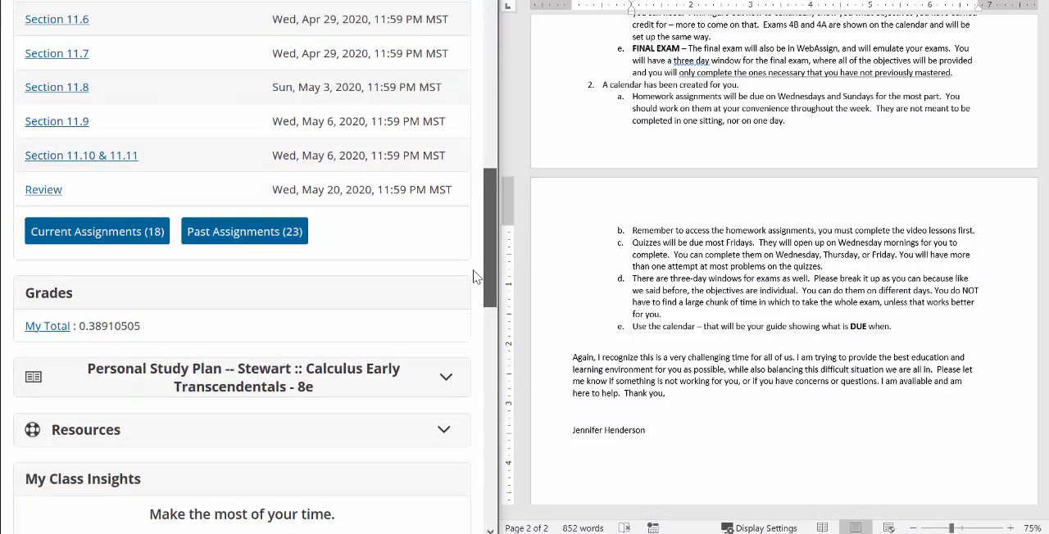
scroll("down", 3)
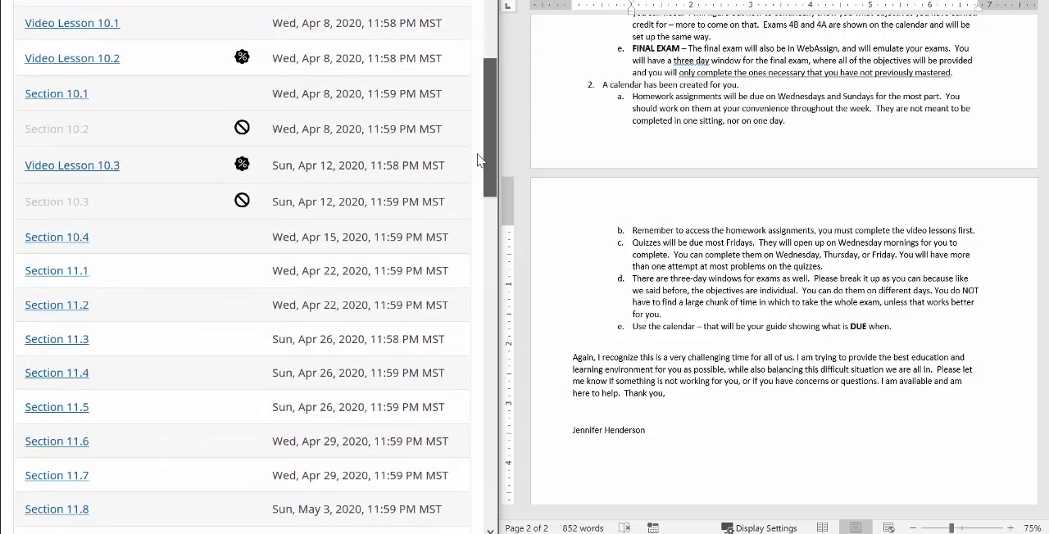
scroll("down", 3)
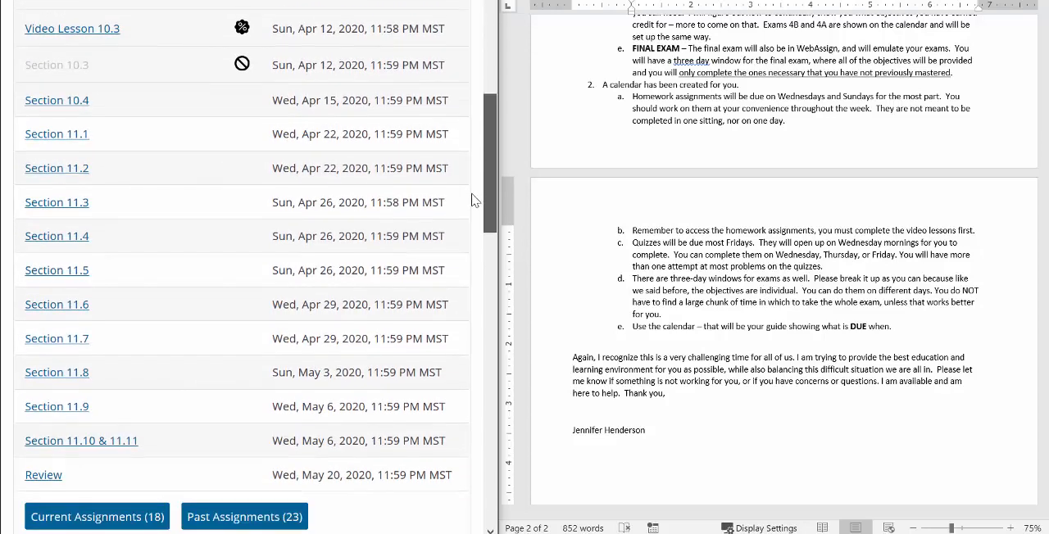
scroll("down", 3)
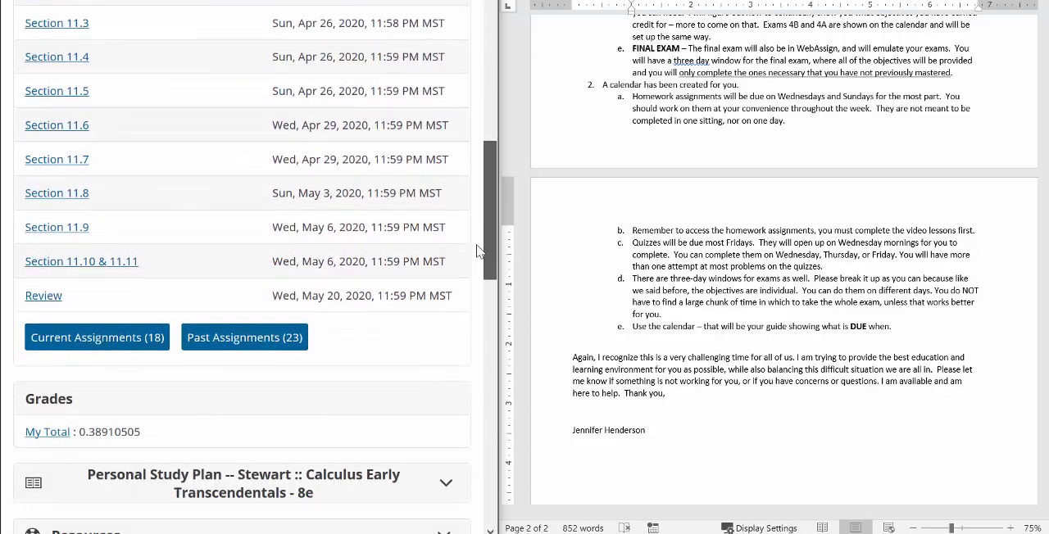
scroll("down", 3)
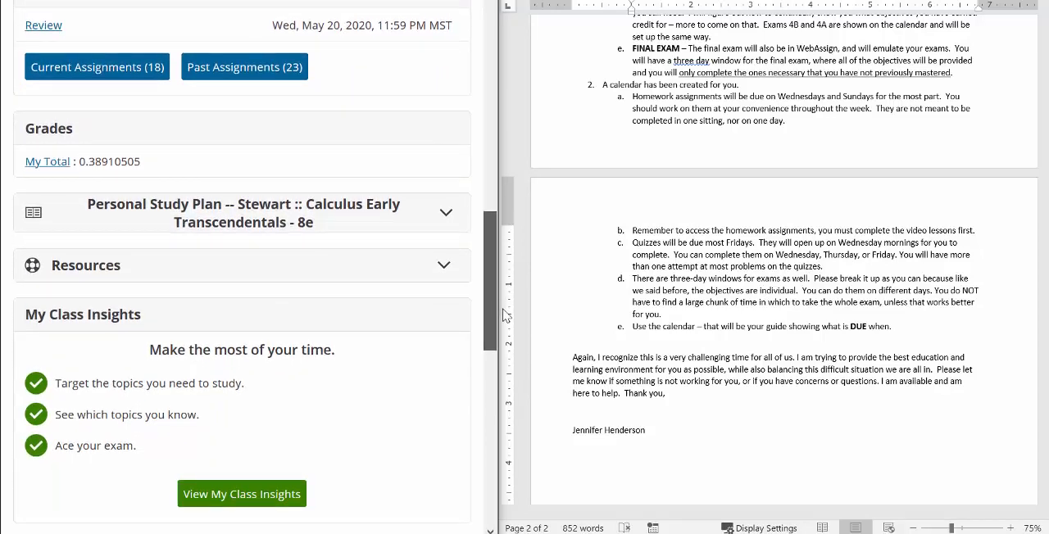
scroll("down", 3)
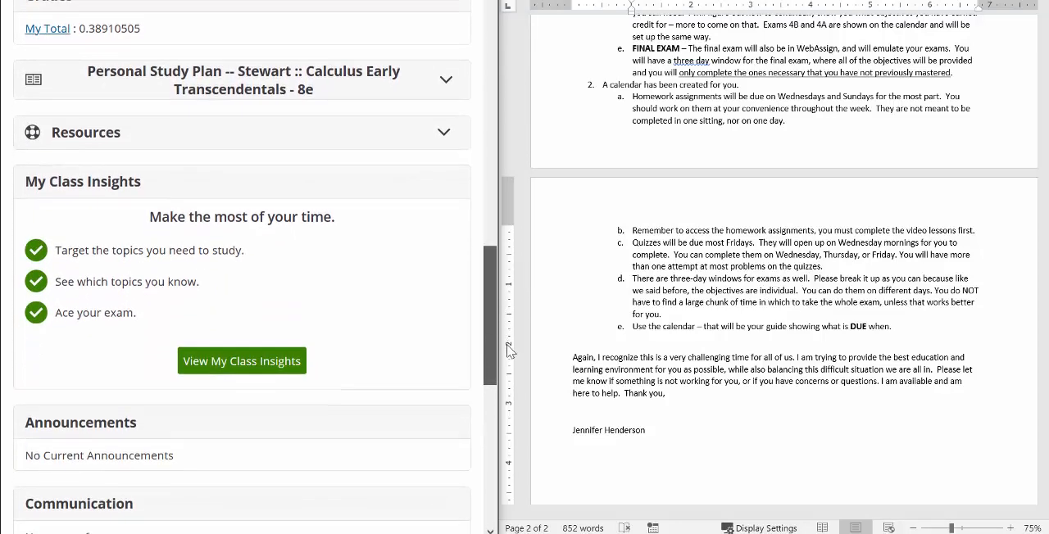
scroll("down", 3)
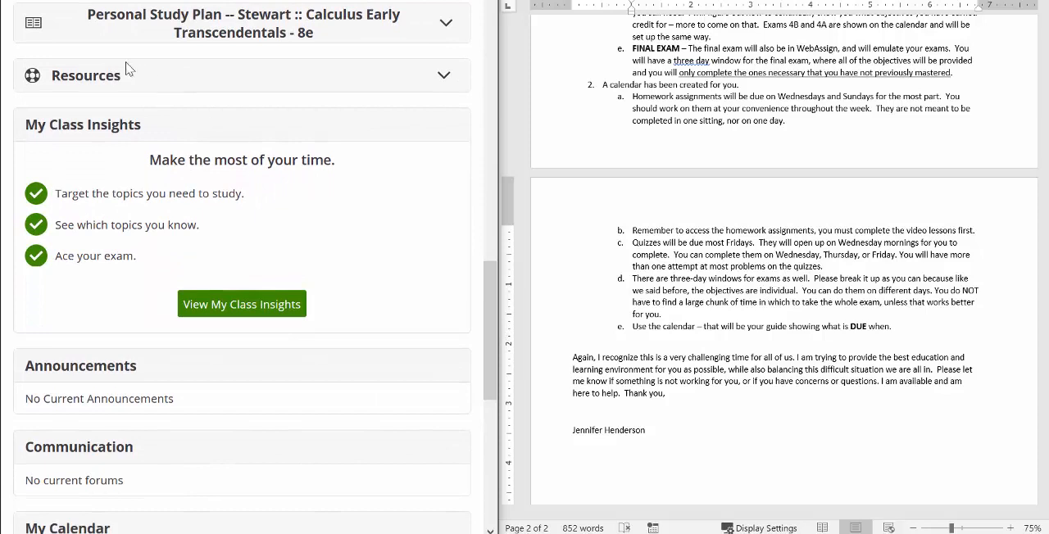
Expand My Class Resources and review the file list down to Chapter 10 Notes Updated.
left_click(85, 75)
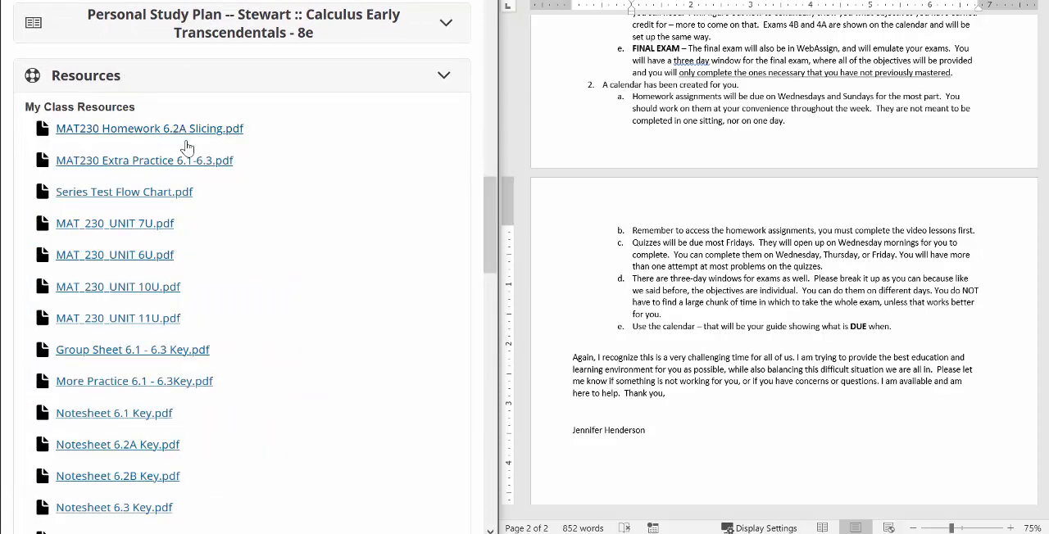
scroll("down", 3)
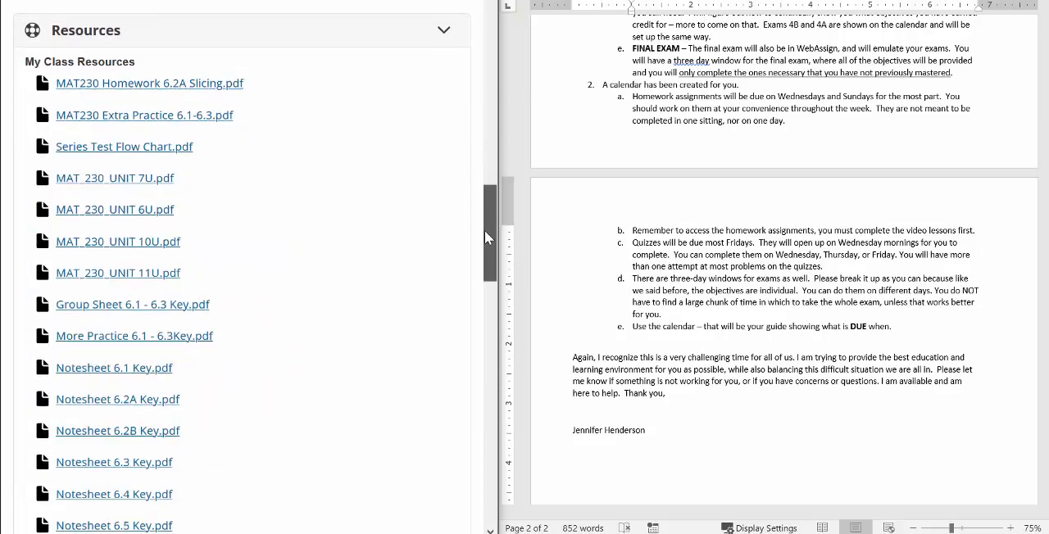
scroll("down", 3)
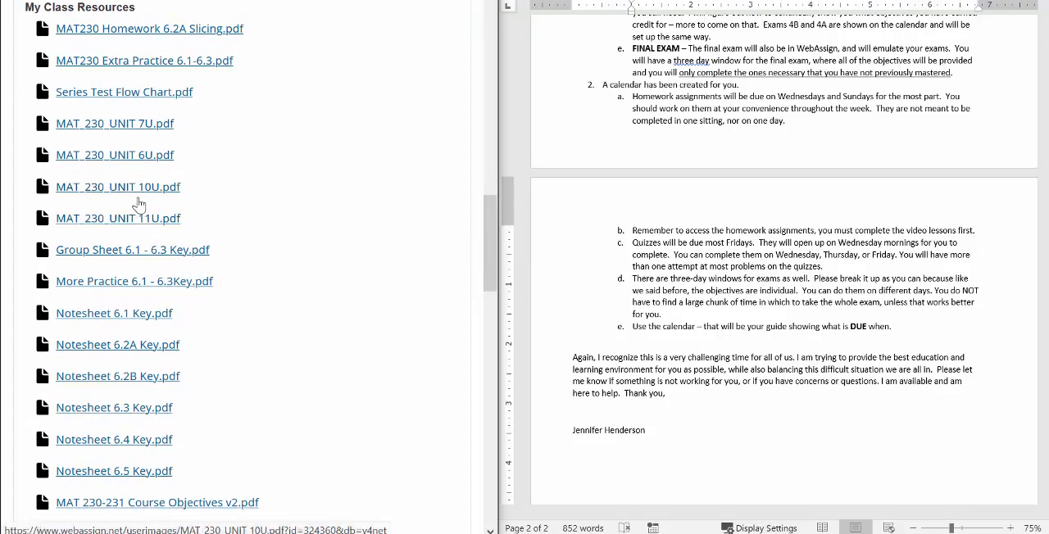
mouse_move(115, 154)
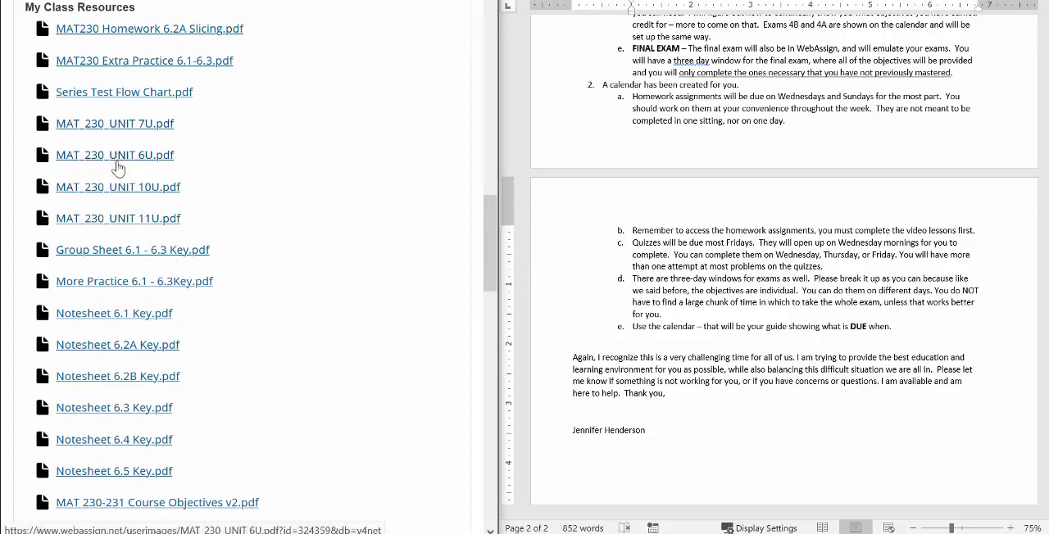
mouse_move(128, 187)
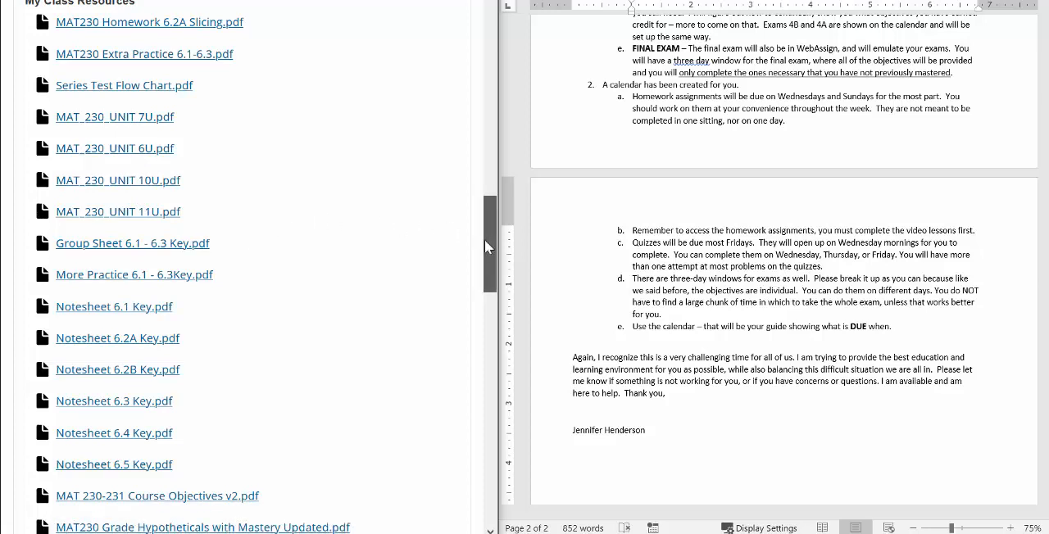
scroll("down", 3)
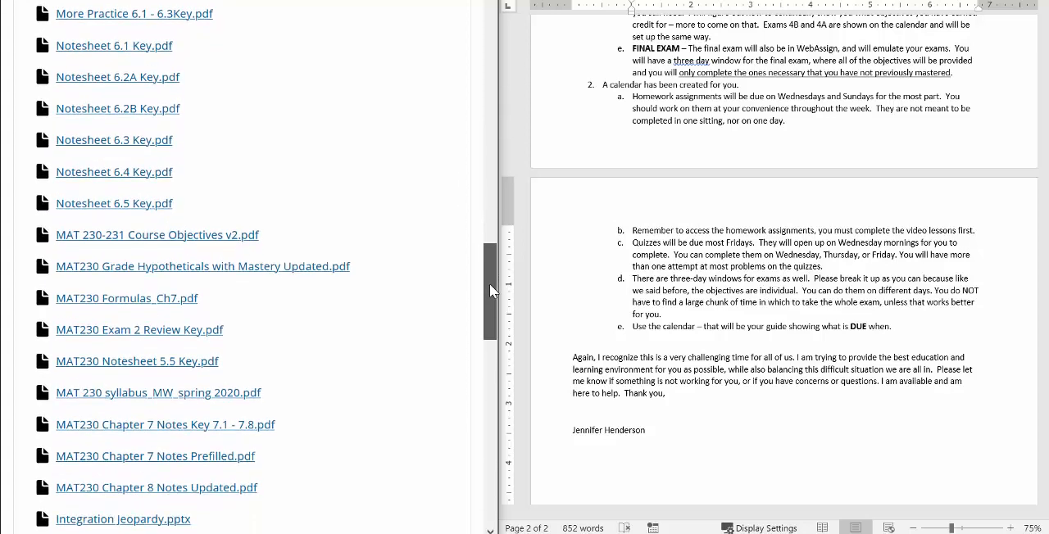
scroll("down", 3)
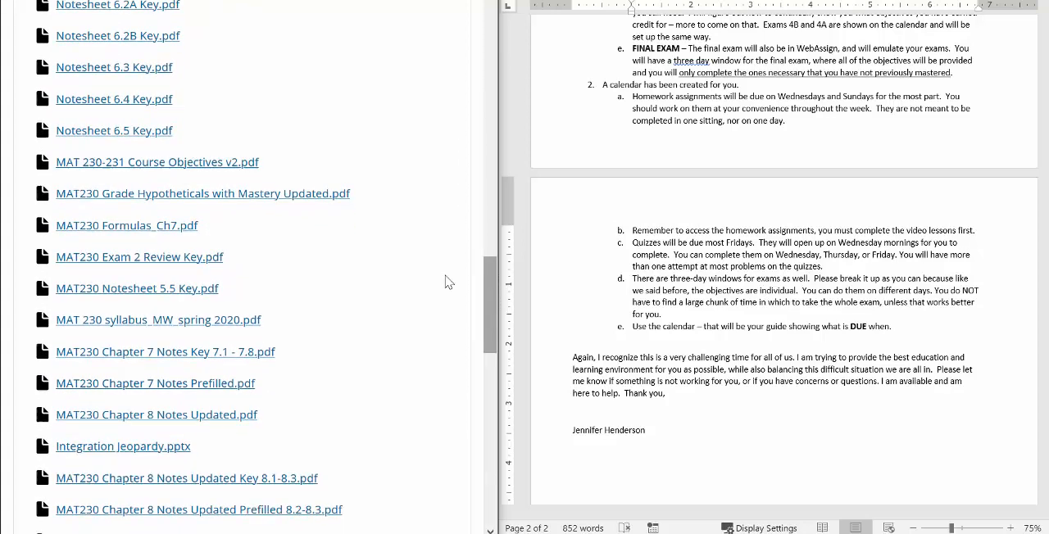
mouse_move(195, 162)
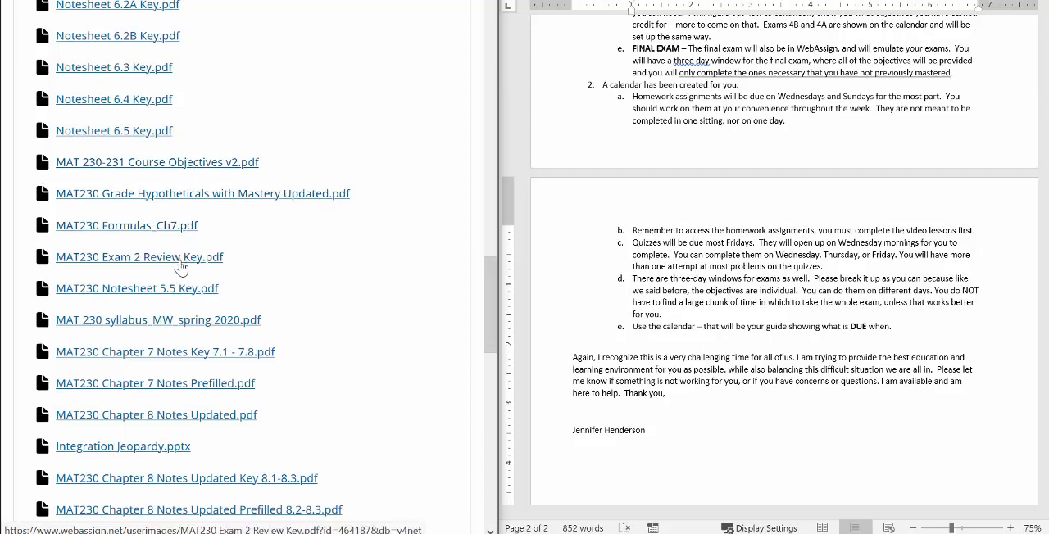
mouse_move(423, 299)
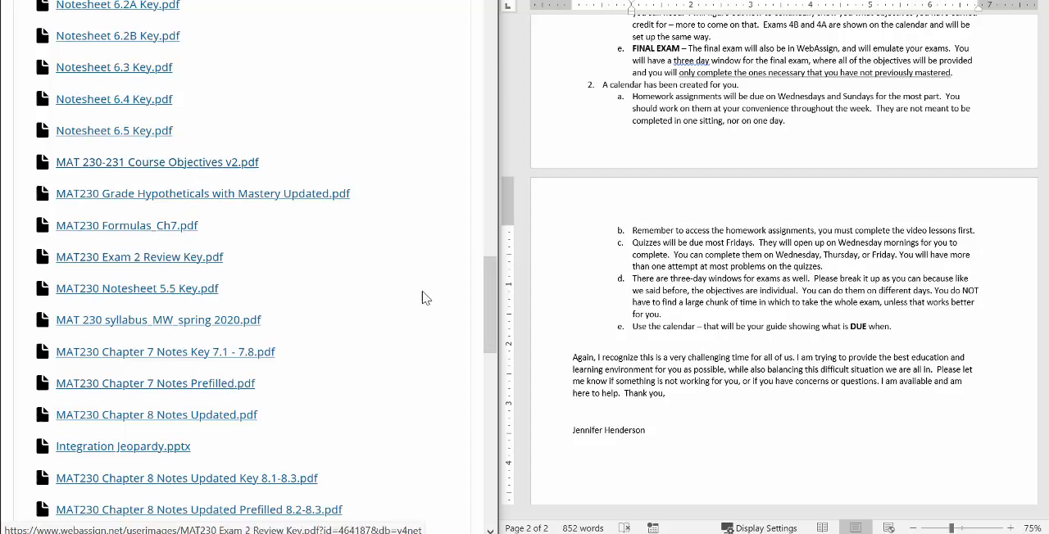
scroll("down", 3)
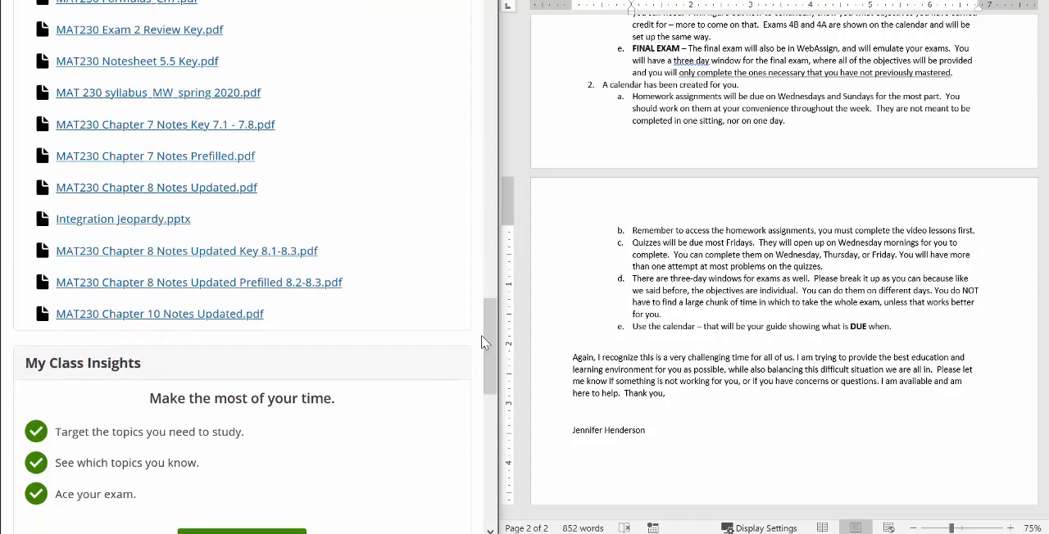
mouse_move(184, 318)
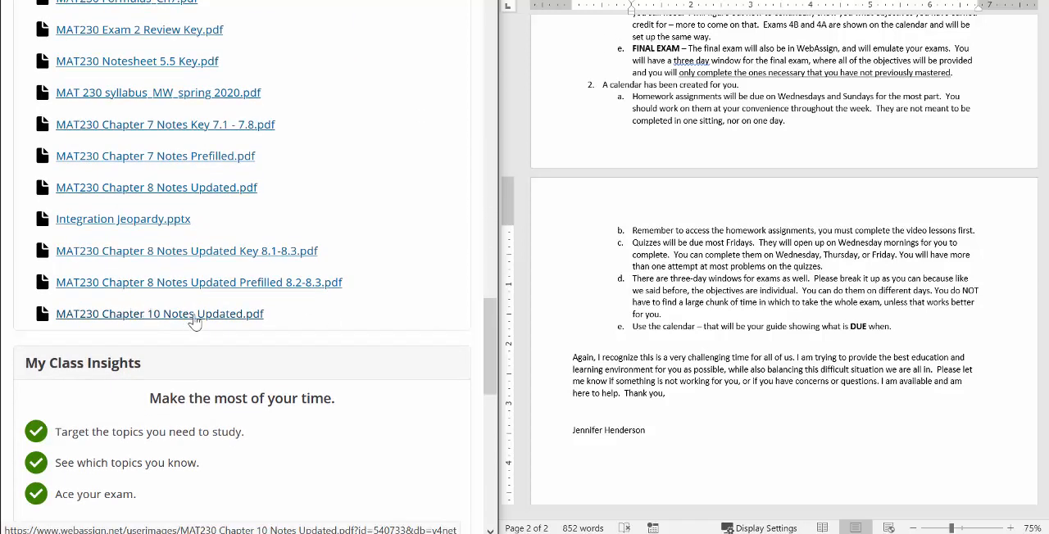
mouse_move(221, 322)
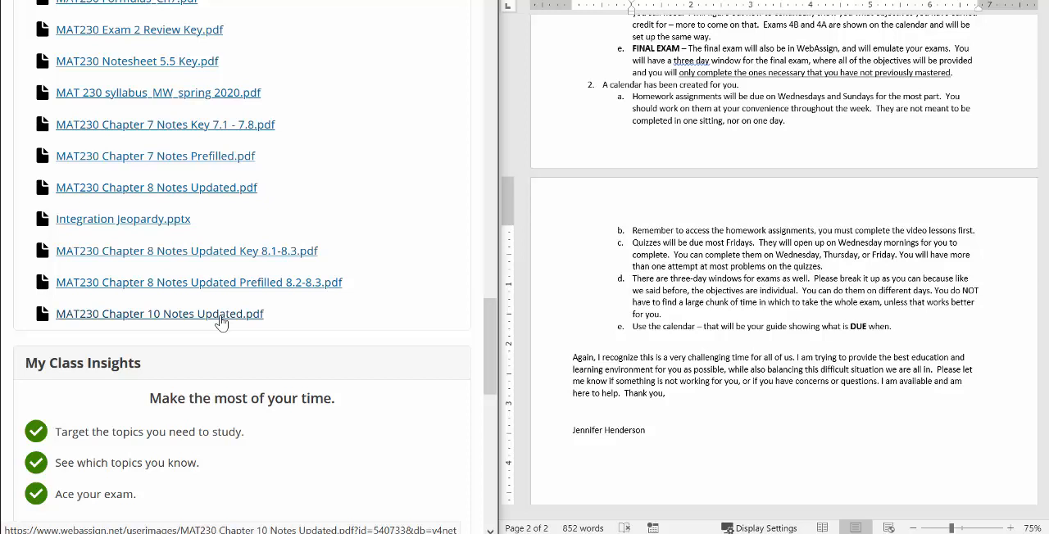
mouse_move(413, 319)
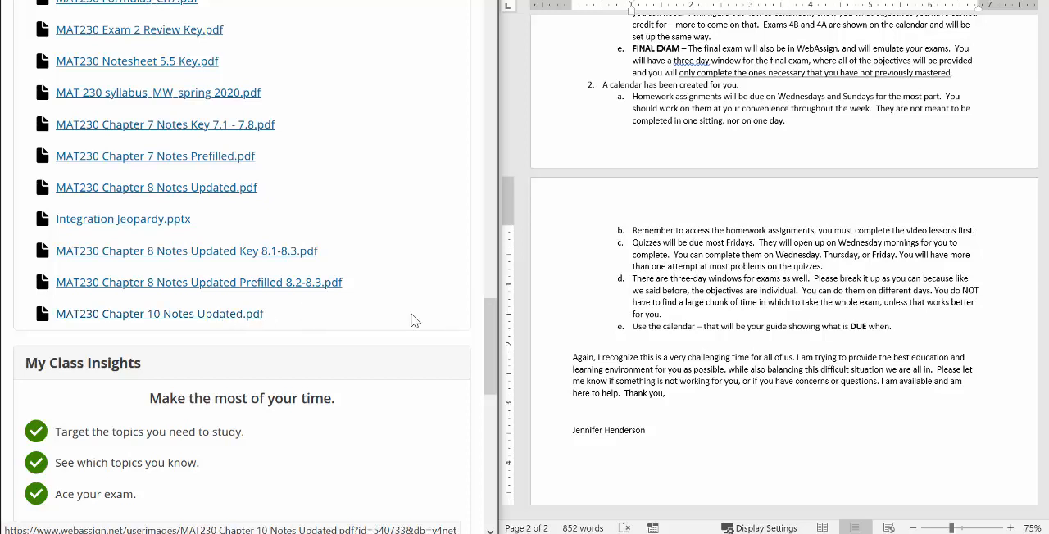
scroll("down", 3)
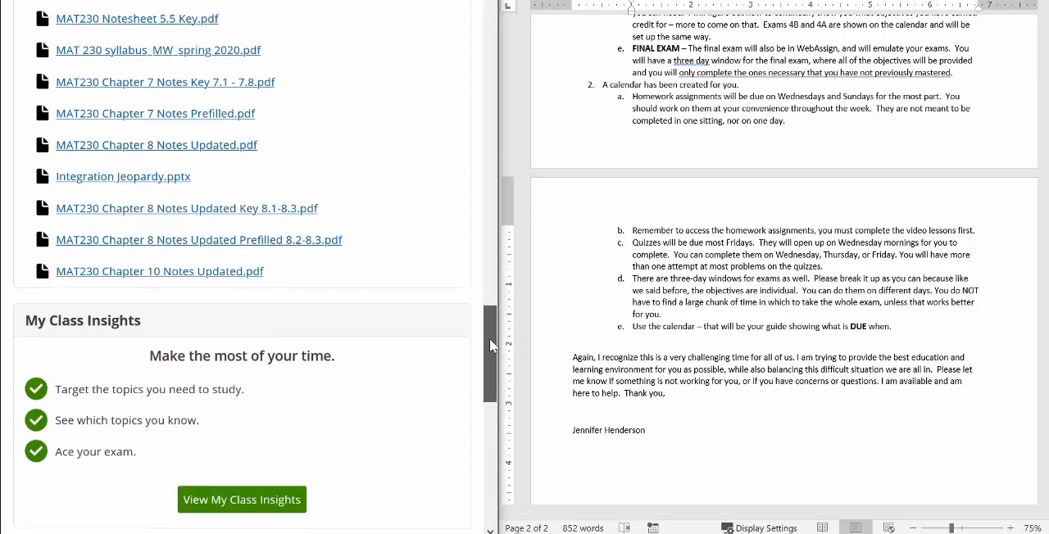
scroll("down", 3)
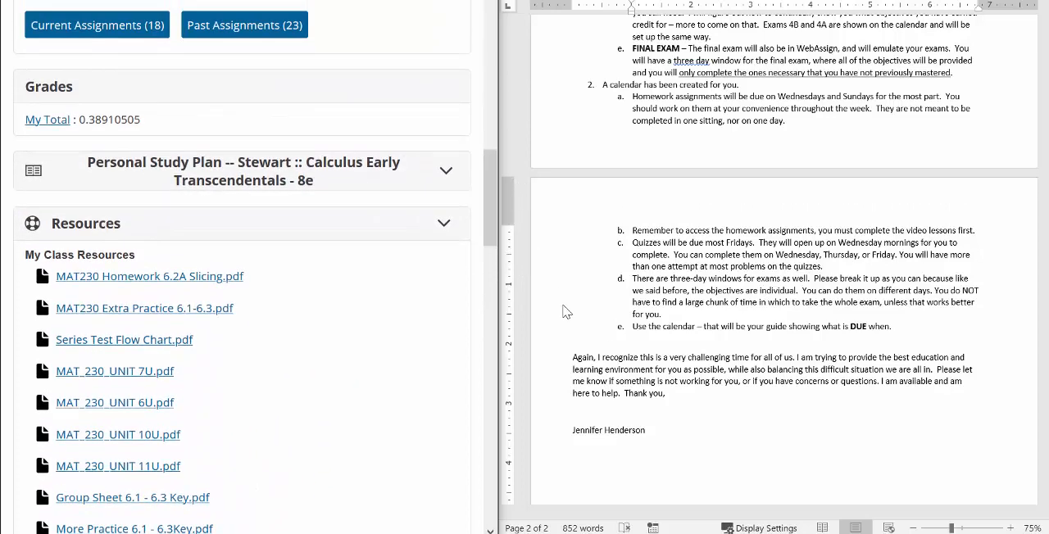
mouse_move(595, 364)
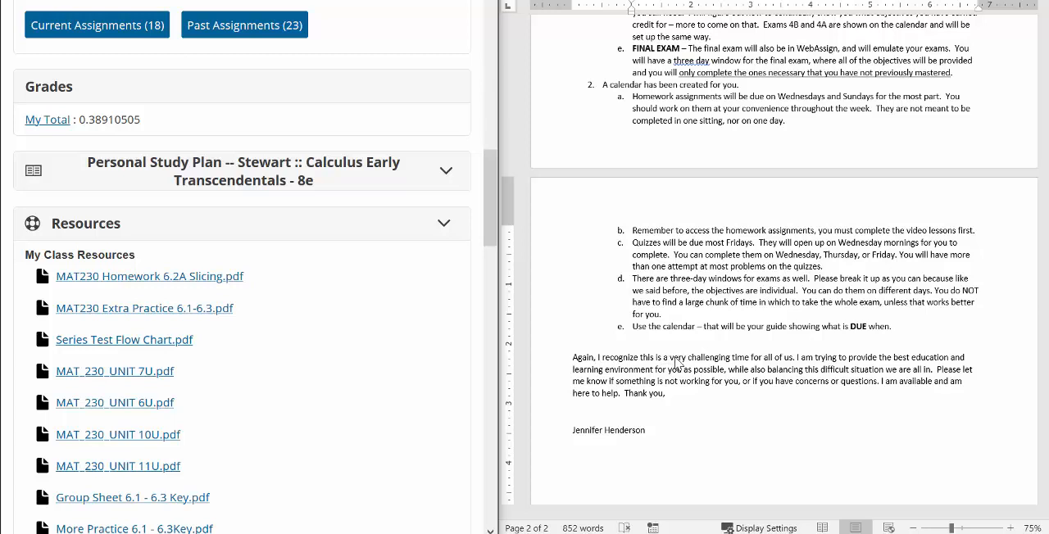
mouse_move(803, 368)
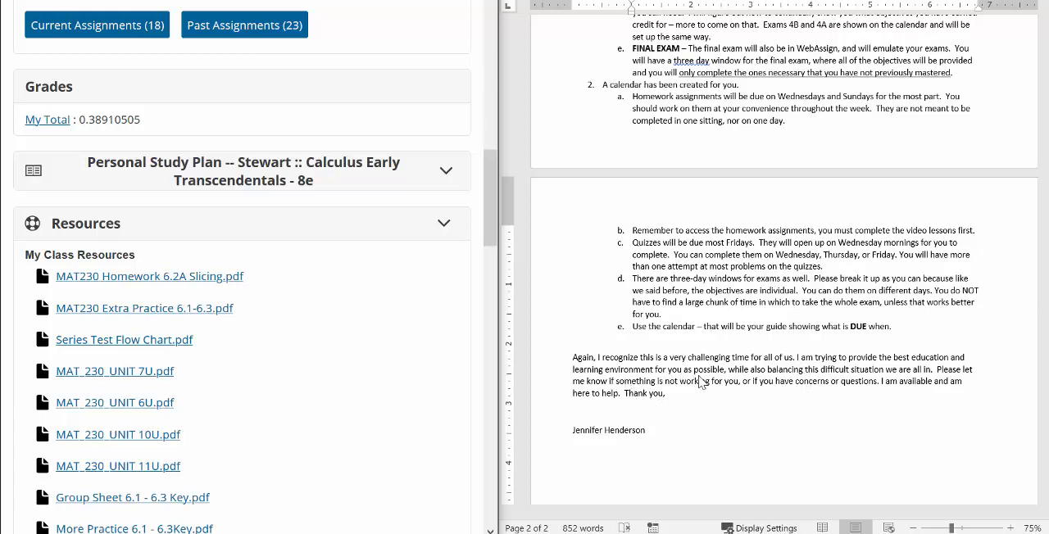
mouse_move(777, 384)
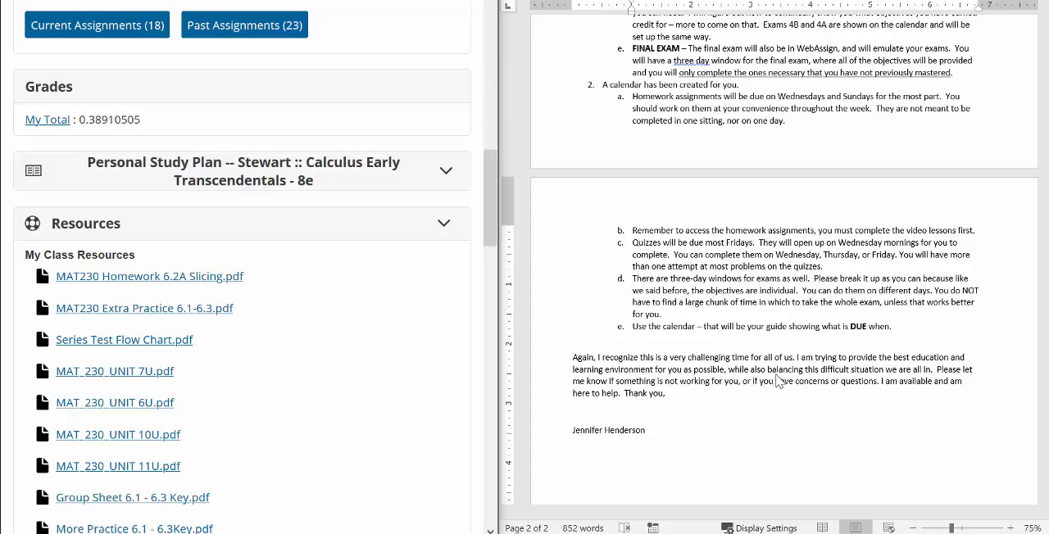
mouse_move(933, 382)
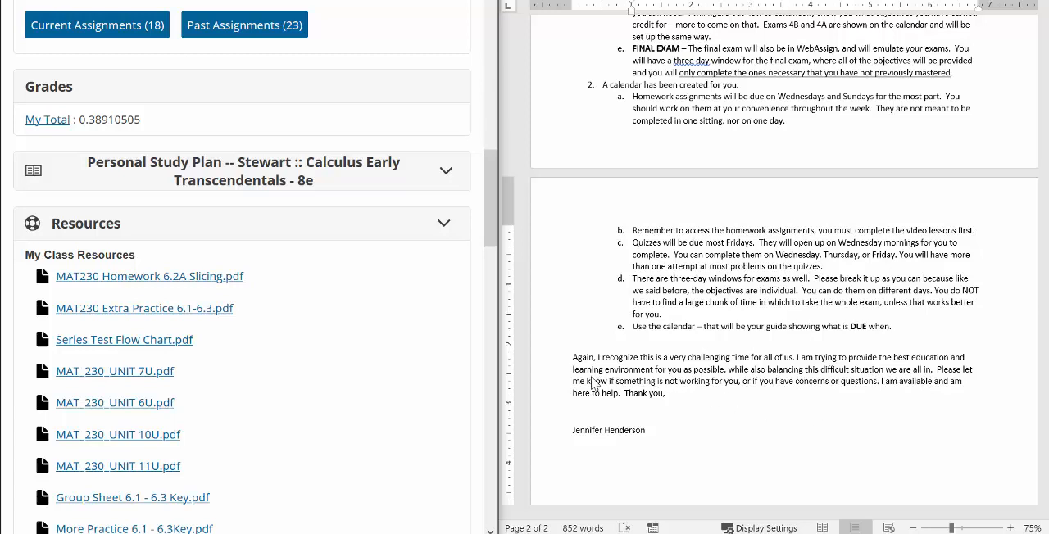
mouse_move(731, 394)
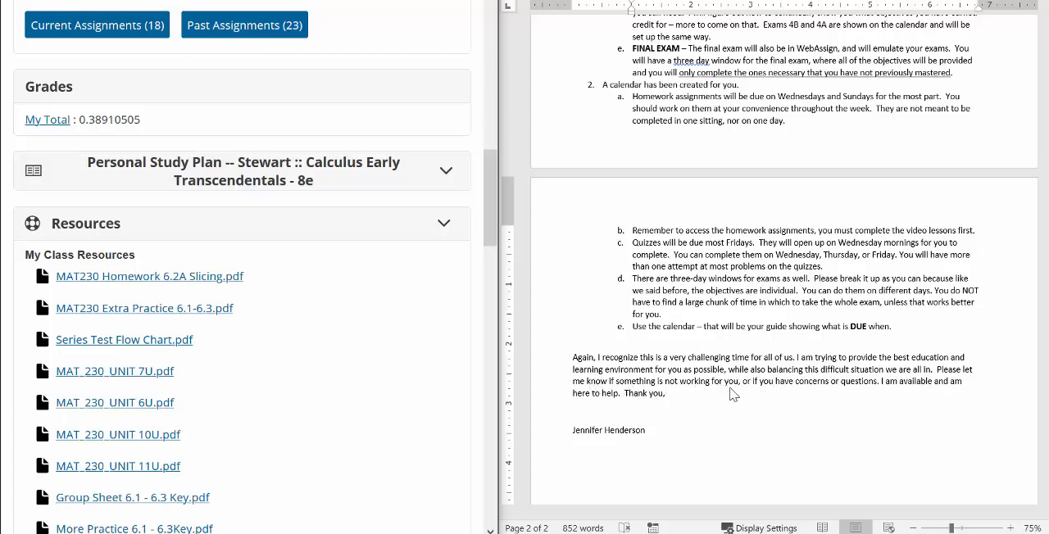
mouse_move(835, 397)
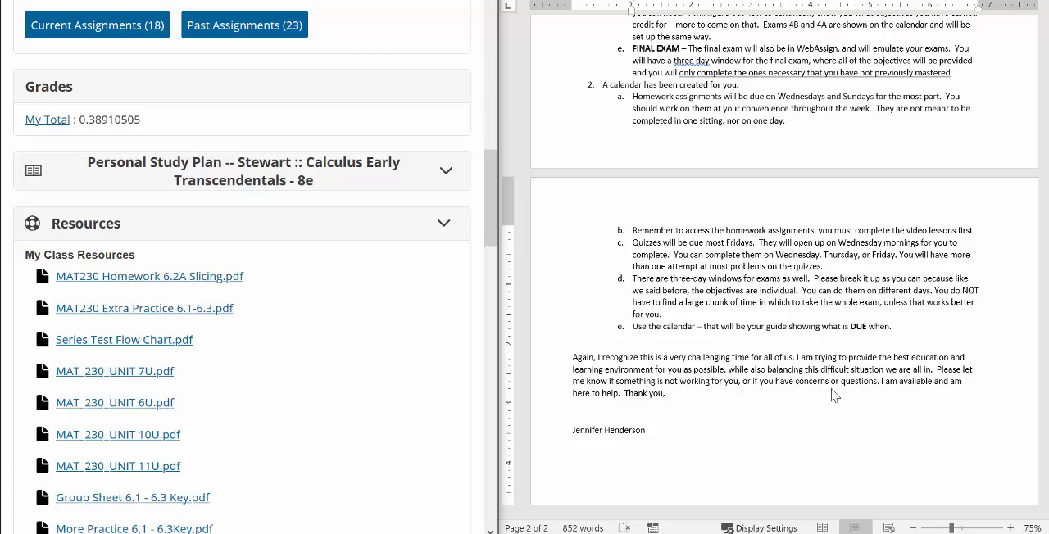
mouse_move(587, 397)
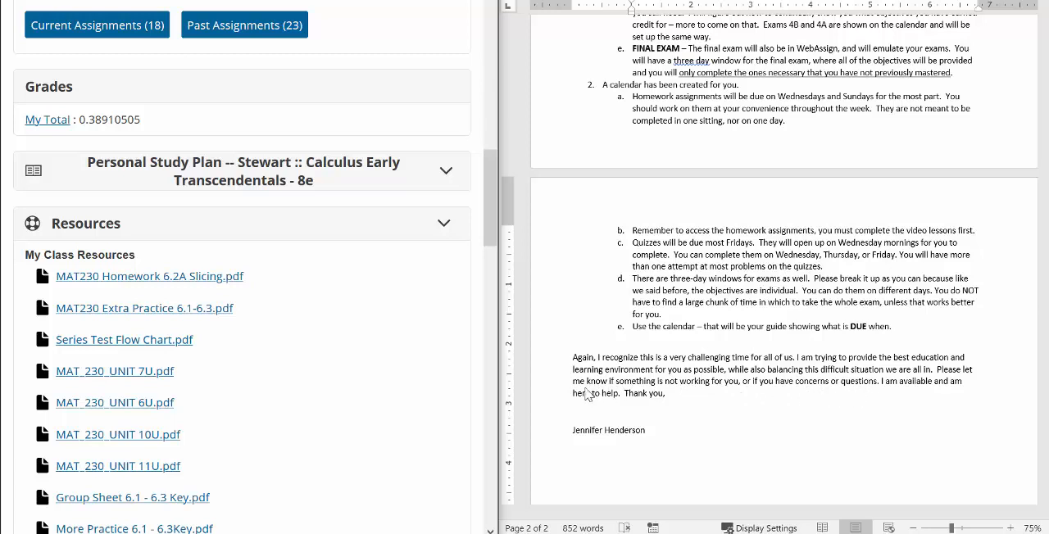
mouse_move(652, 405)
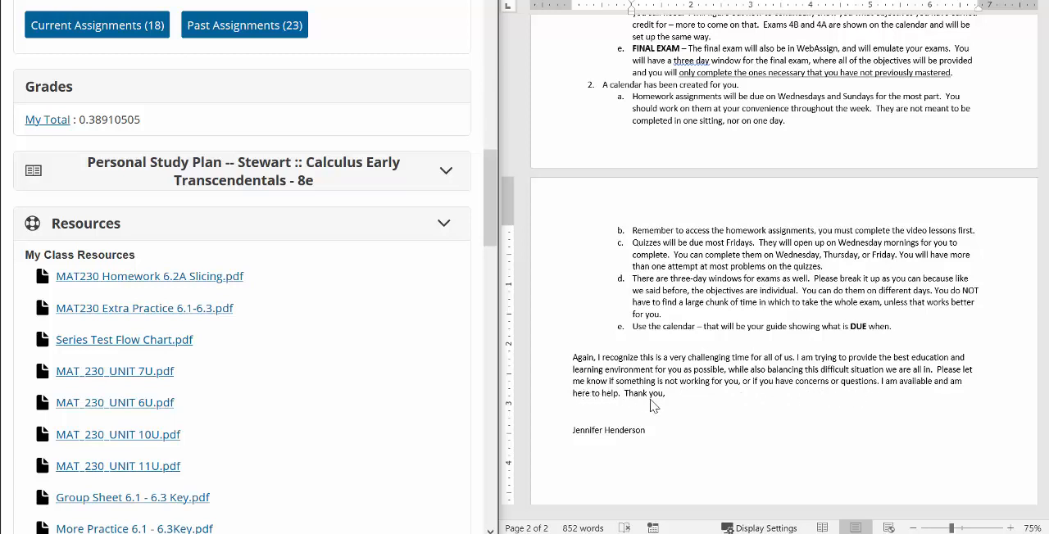